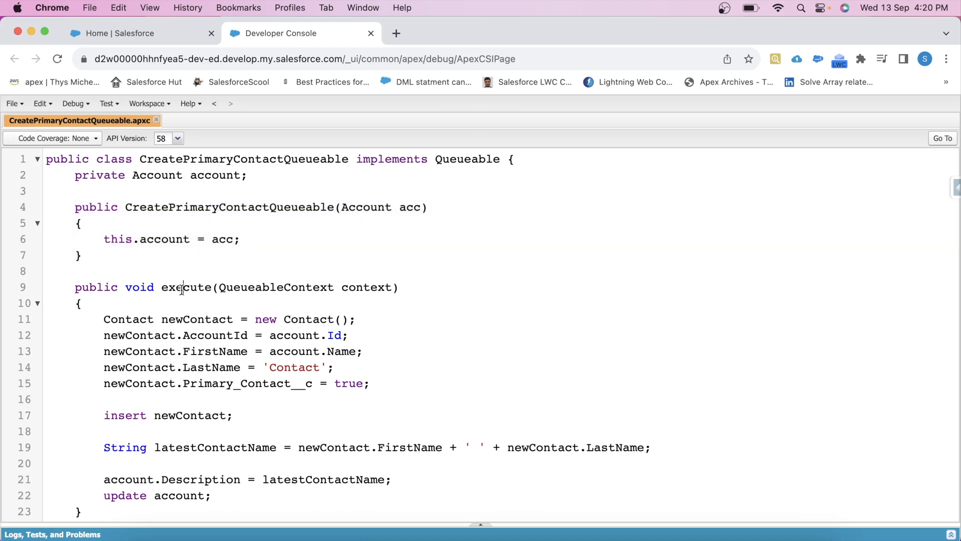
- Create a new Apex class named CreatePrimaryContactQueueableTest from the File menu
double_click(187, 287)
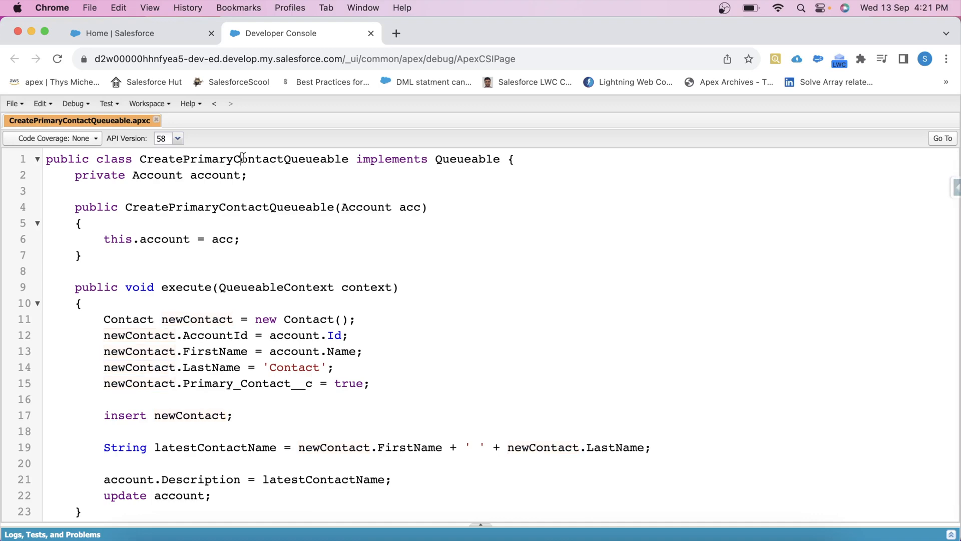
left_click(11, 103)
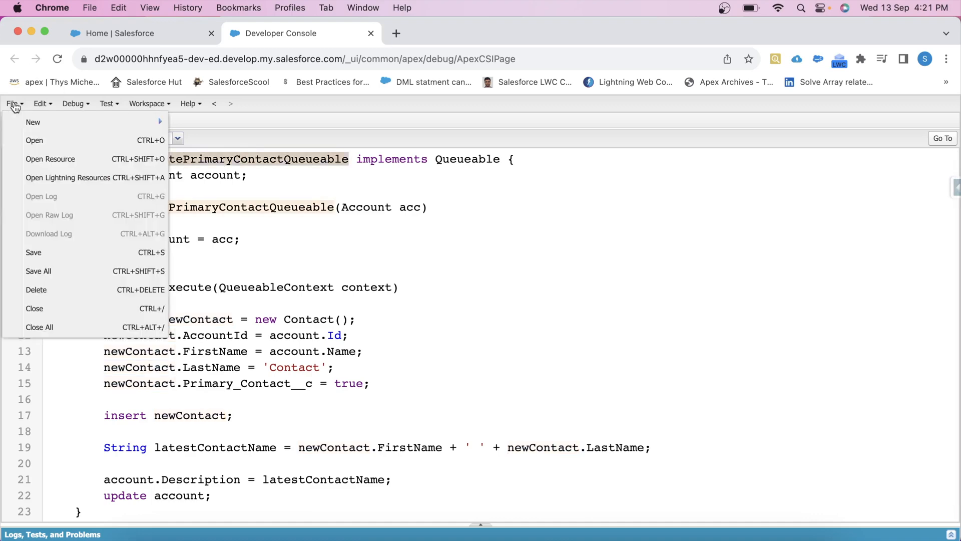
left_click(32, 122)
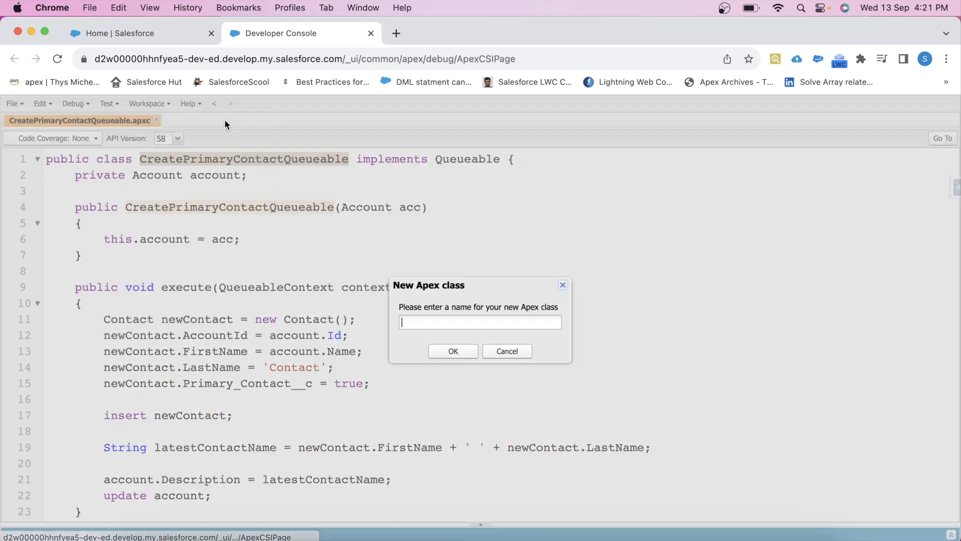
type("CreatePrimaryContactQueueable")
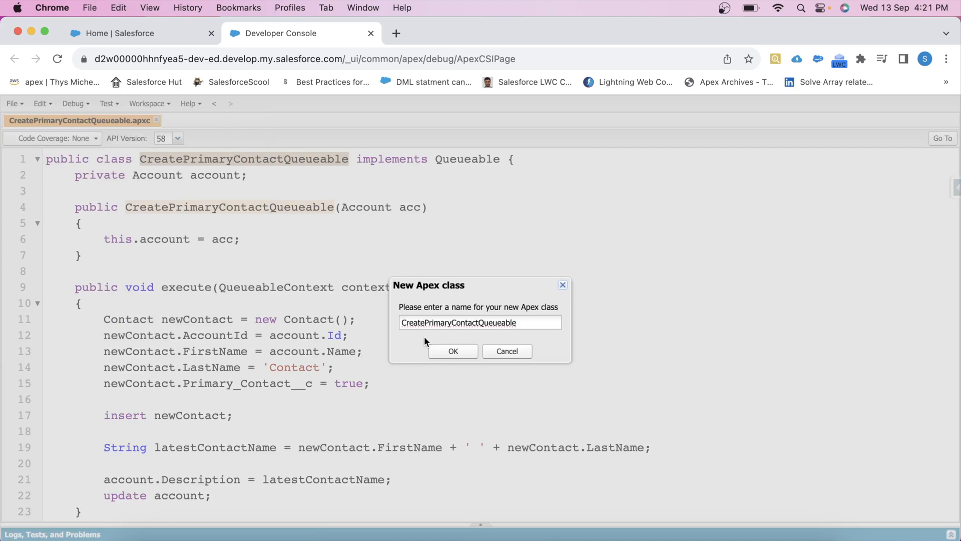
type("Test")
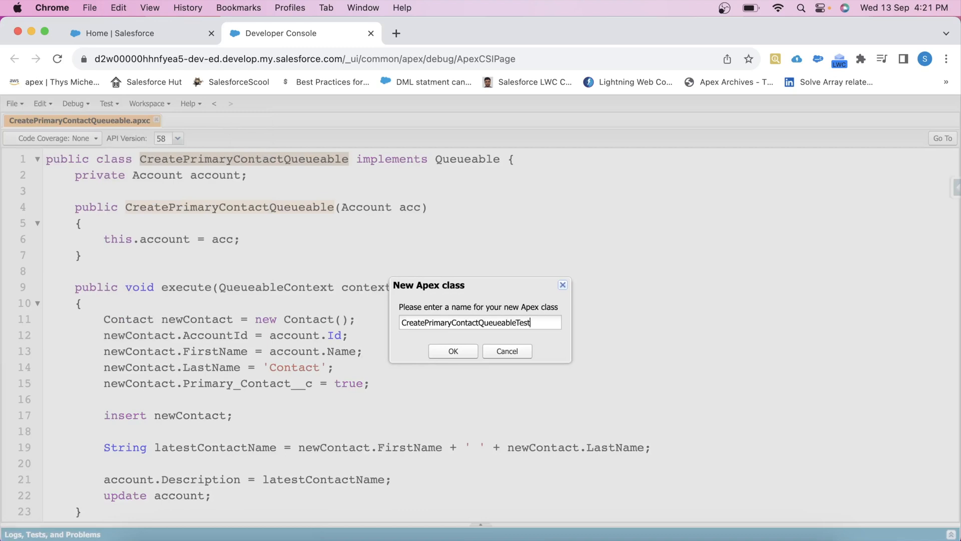
left_click(453, 350)
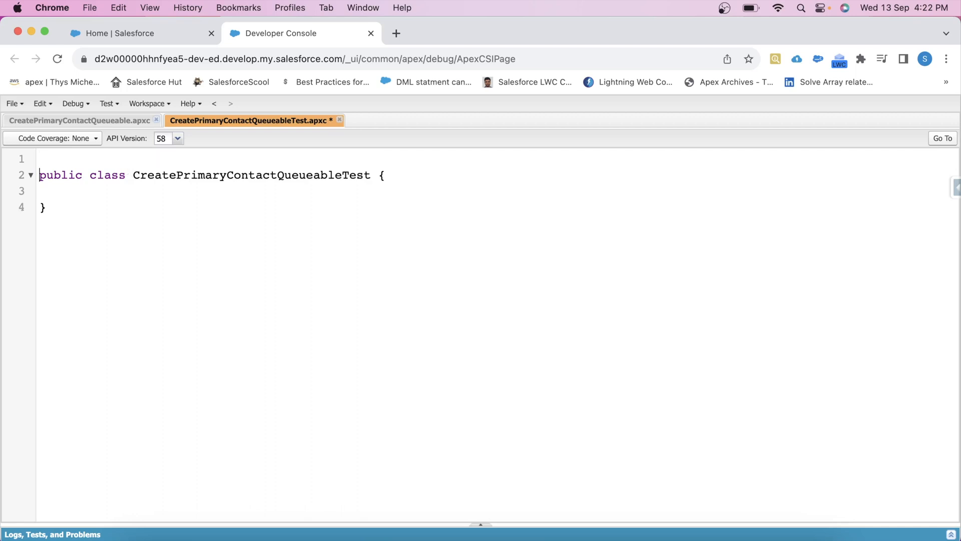
type("@")
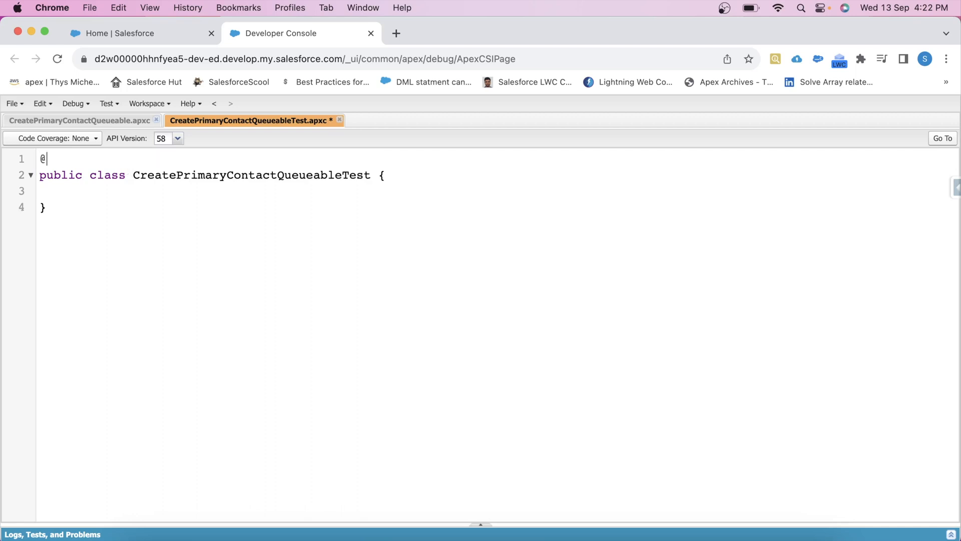
type("isTest")
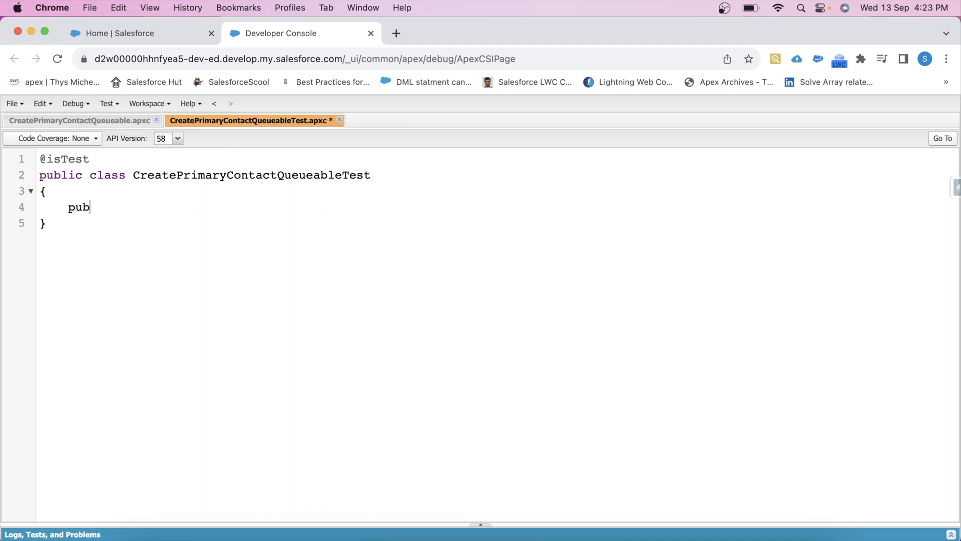
type("lic static void")
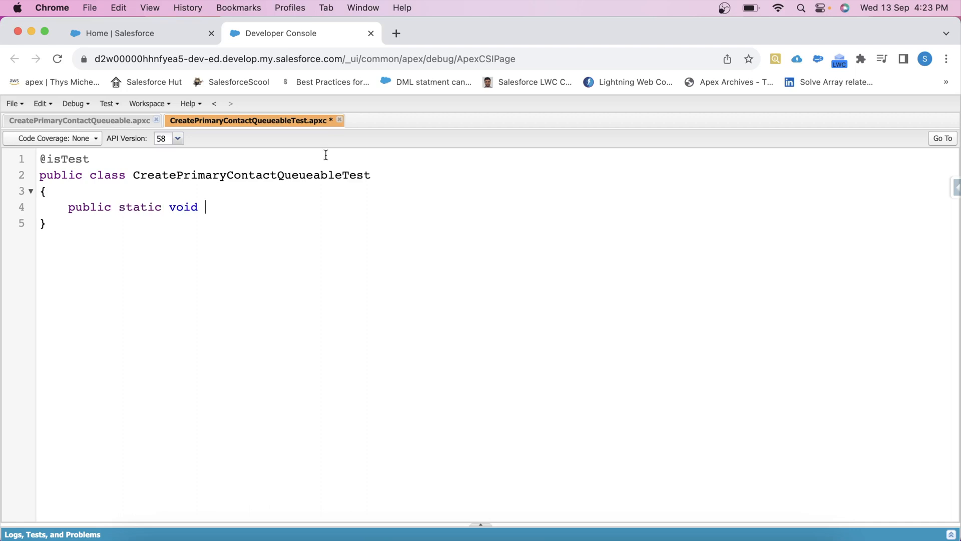
type("test")
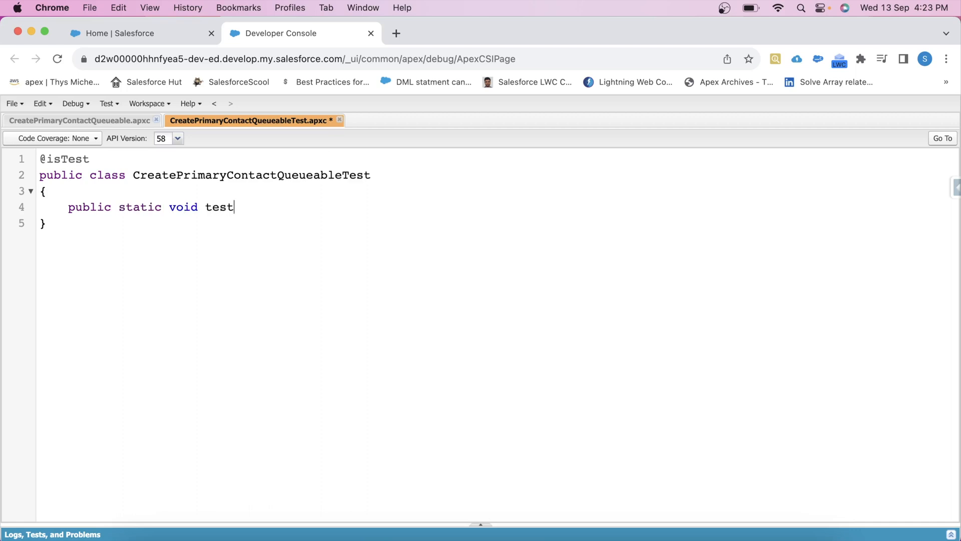
type("Queueabl")
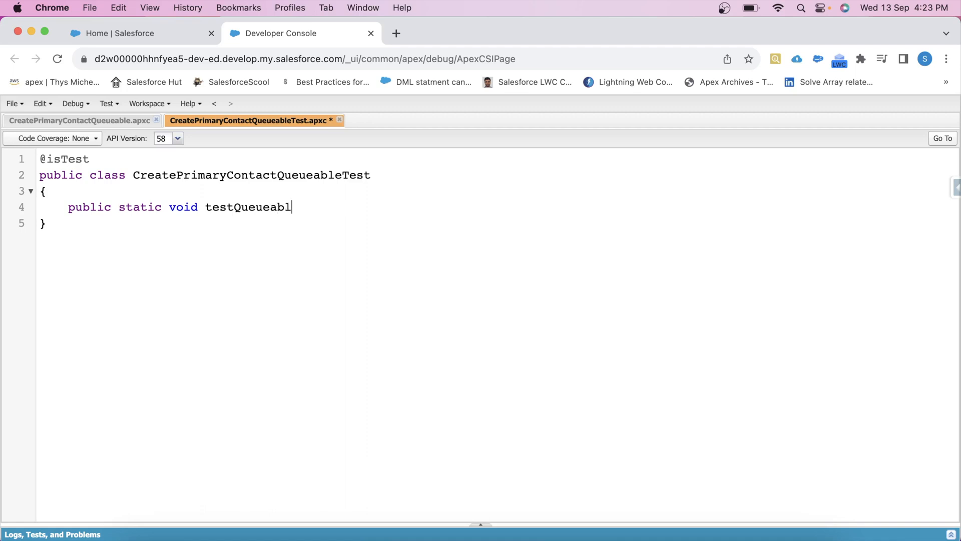
type("eme")
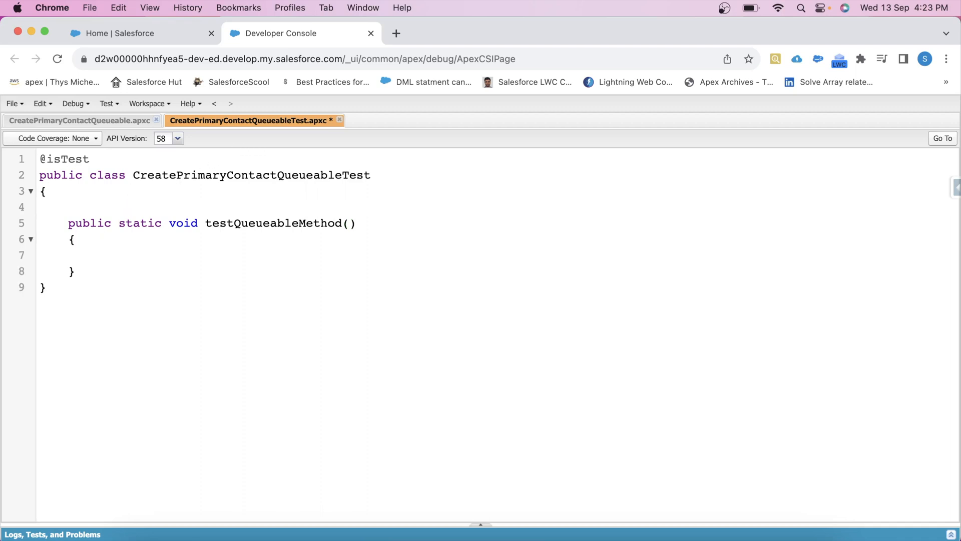
type("@isTe")
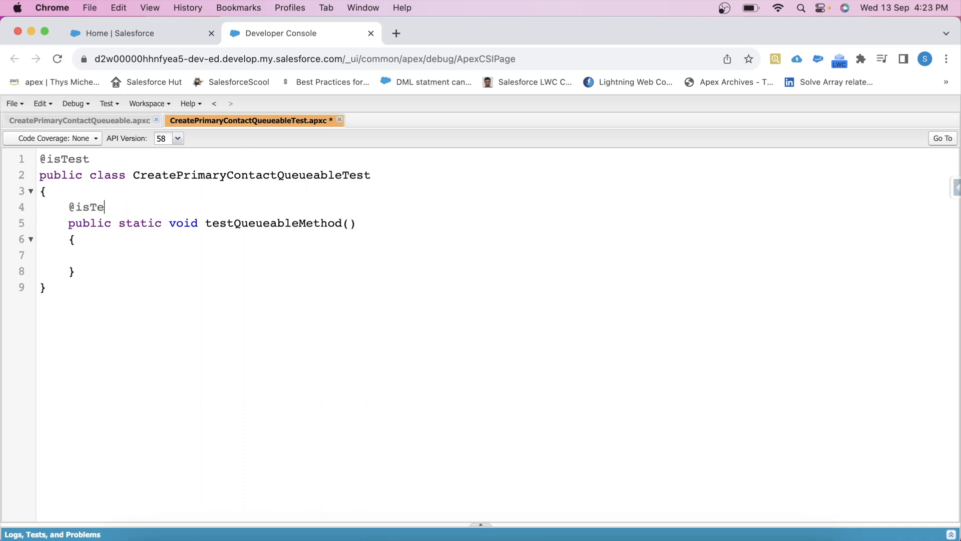
left_click(77, 120)
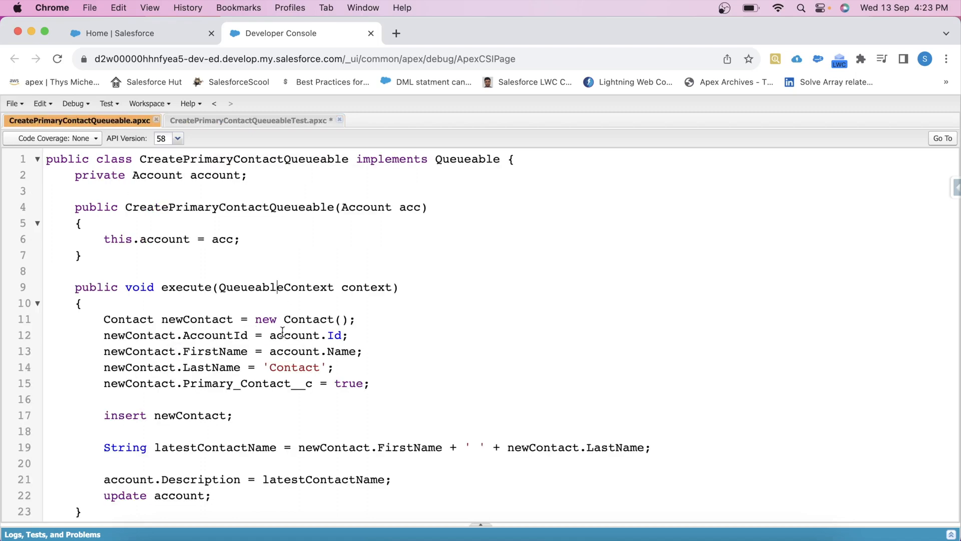
- In testQueueableMethod, create Account testAccount with Name 'Test Account' and insert it
double_click(294, 334)
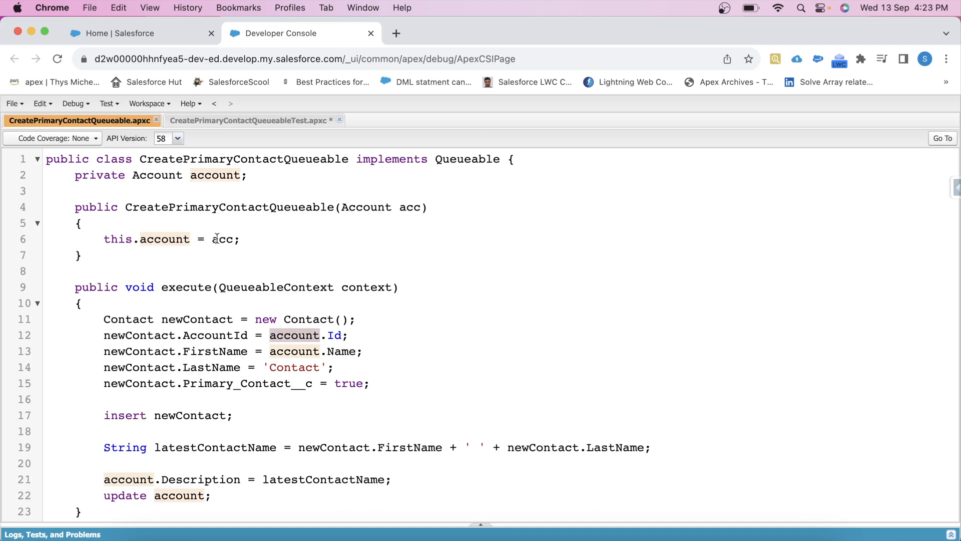
left_click(248, 120)
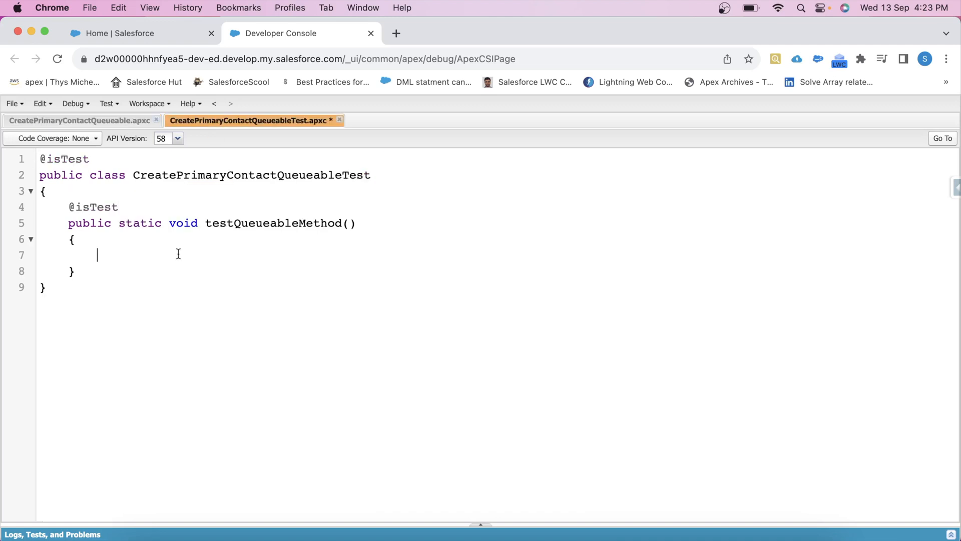
type("Account testAccount = new Account();")
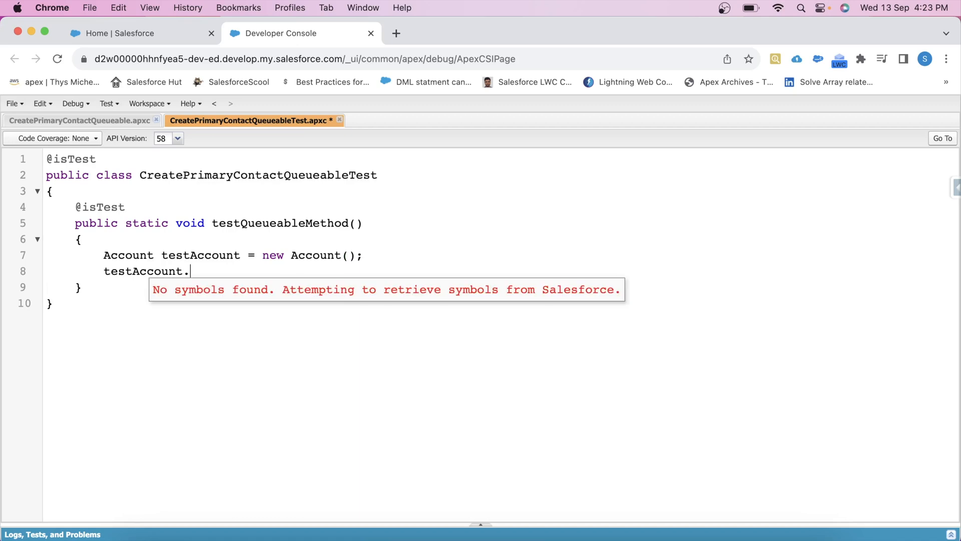
type("Name -")
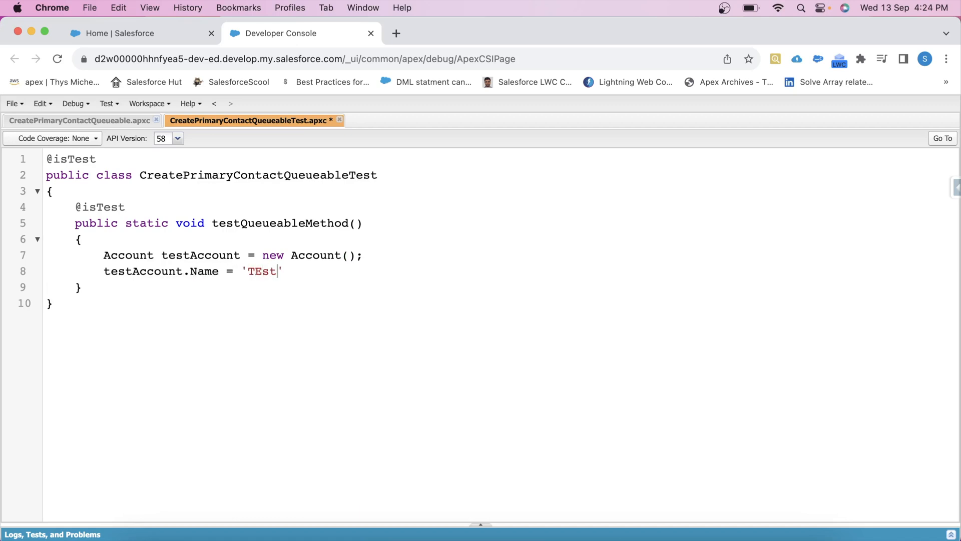
type("Test Accou")
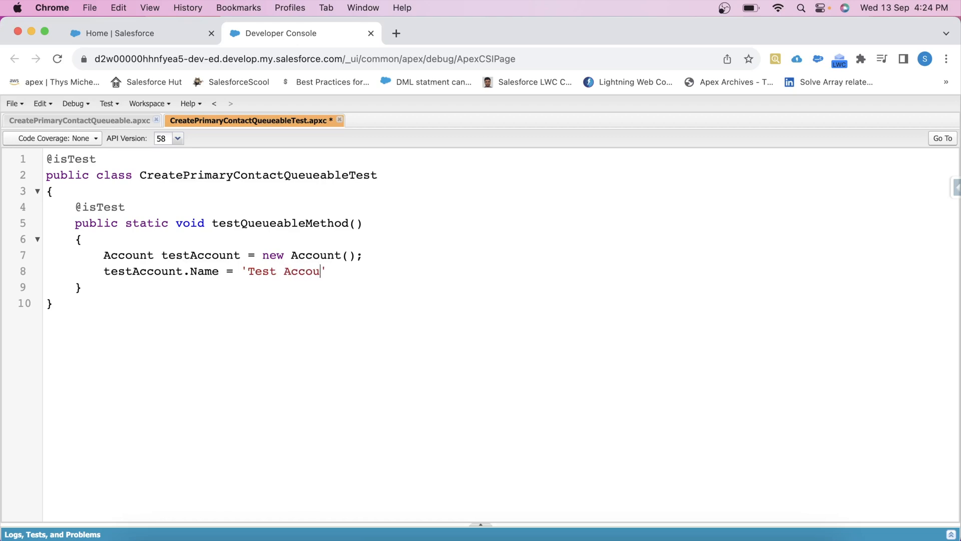
type("nt';")
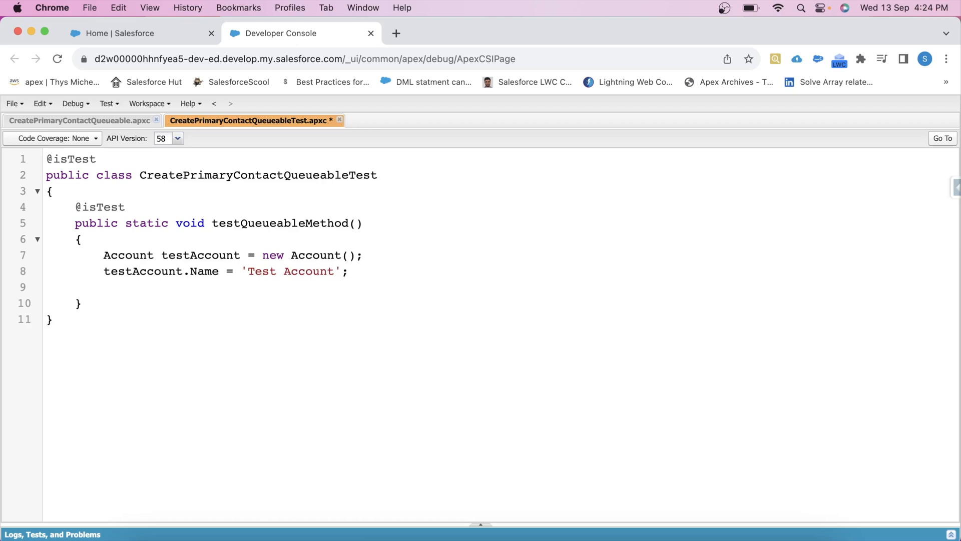
type("insert te")
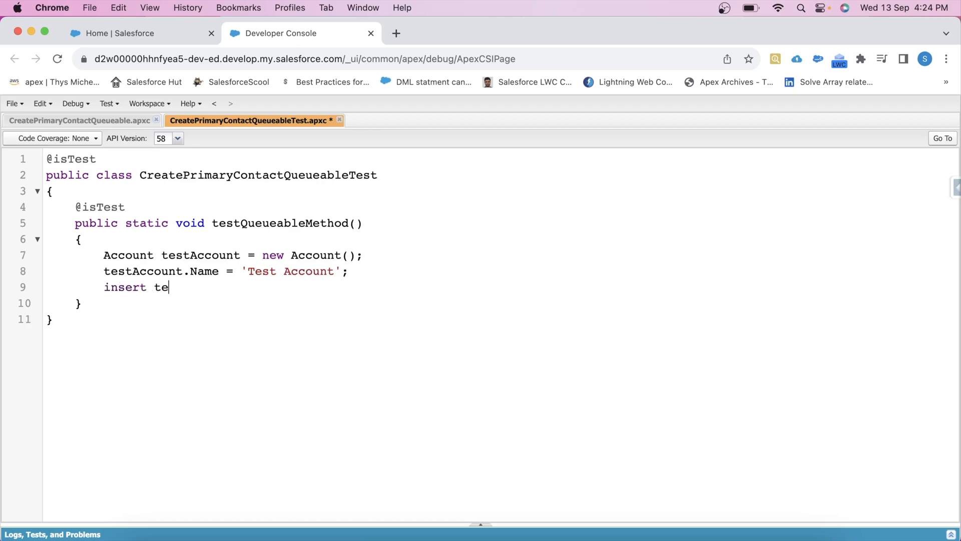
type("stAccount;")
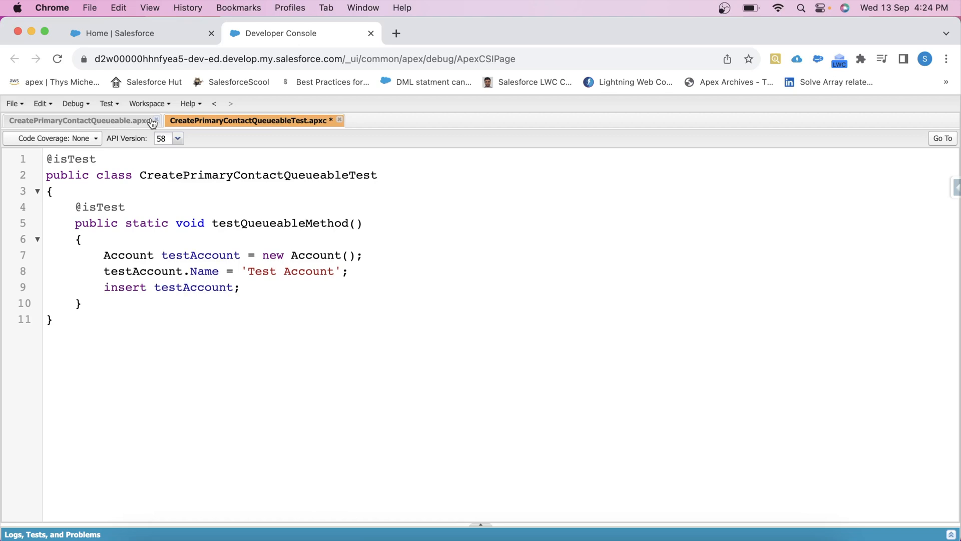
- After the account insert, add a CreatePrimaryContactQueueable.execute(); call, checking the queueable class for reference
left_click(77, 120)
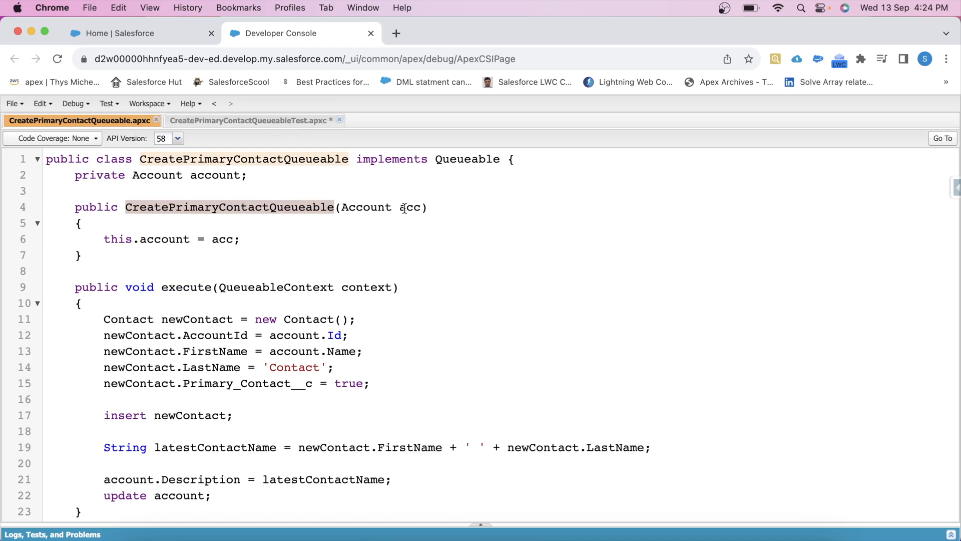
left_click(251, 120)
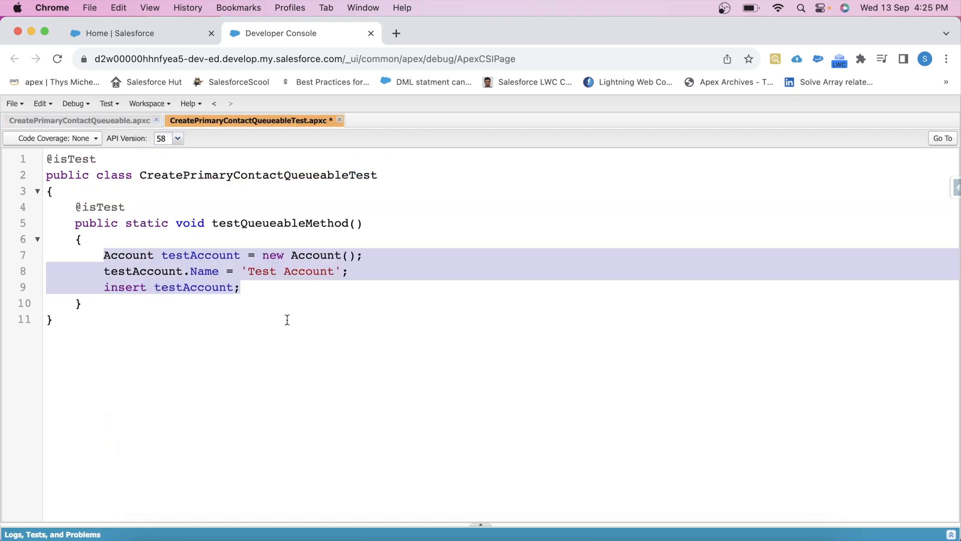
mouse_move(244, 271)
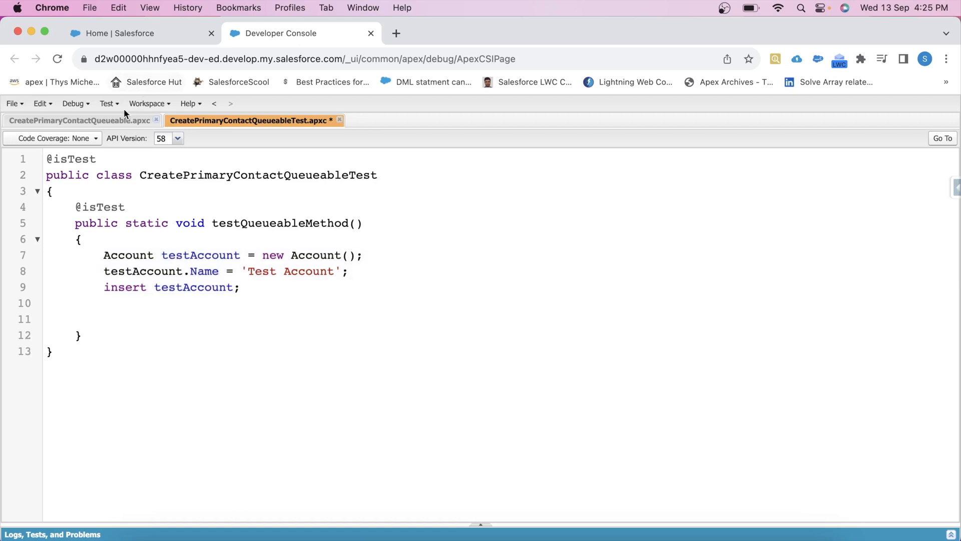
left_click(80, 120)
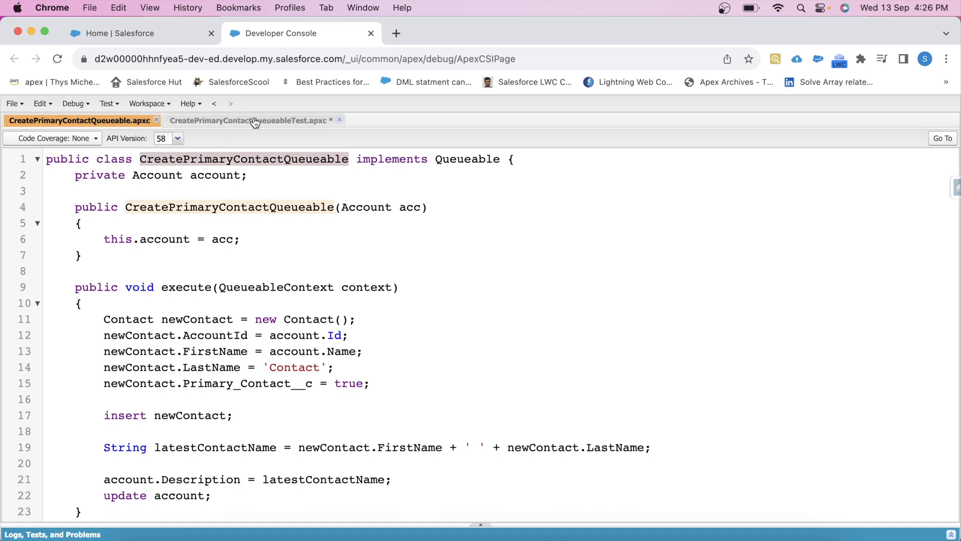
left_click(251, 120)
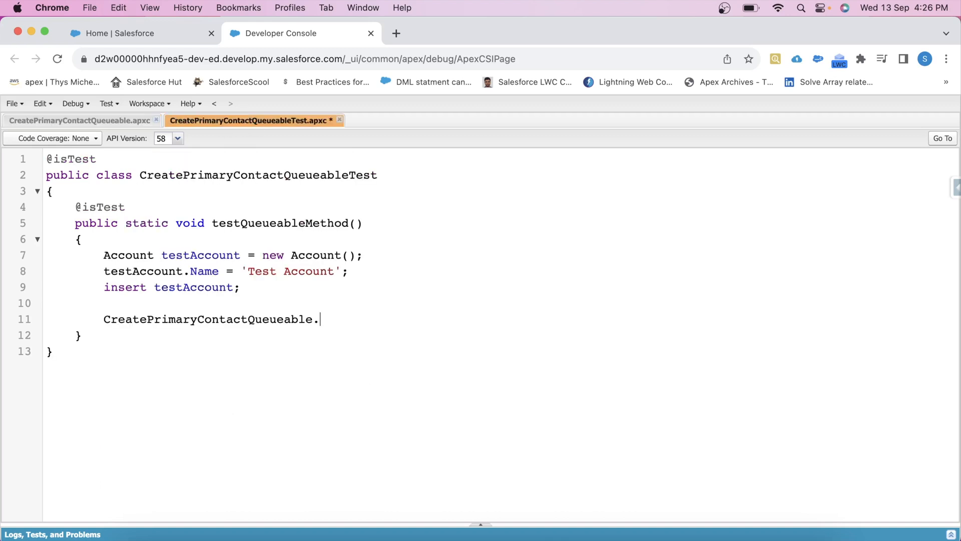
type("execute();")
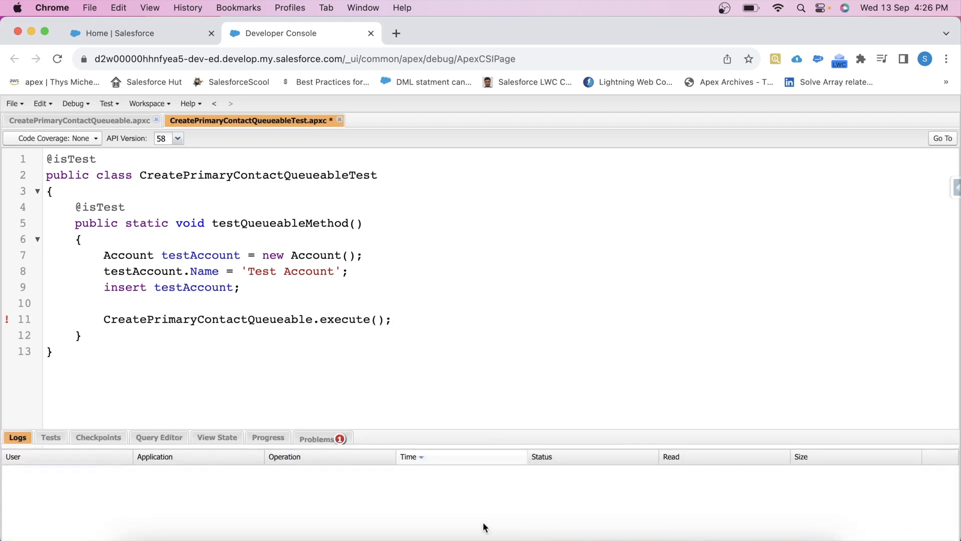
- Replace the execute() call with CreatePrimaryContactQueueable queueableJob = new CreatePrimaryContactQueueable(testAccount);
left_click(317, 439)
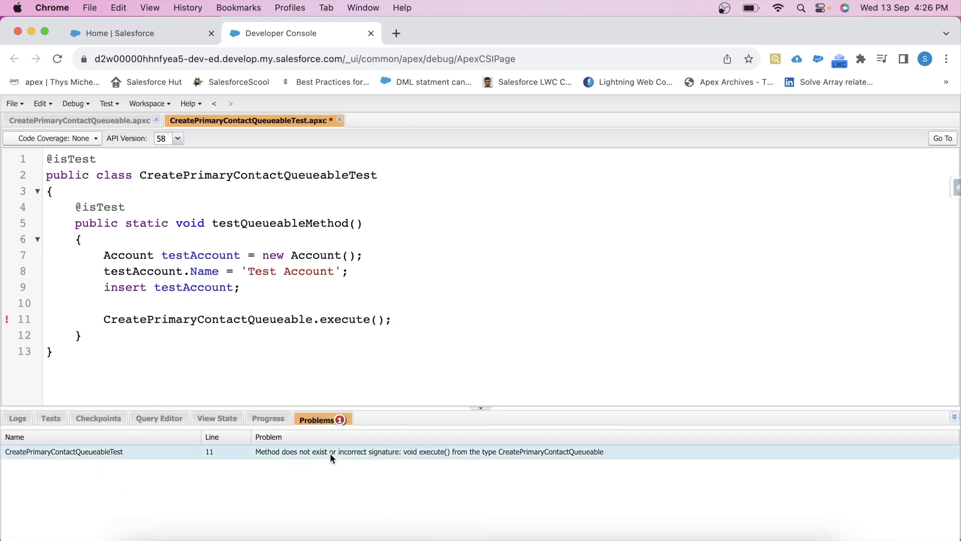
key("Backspace")
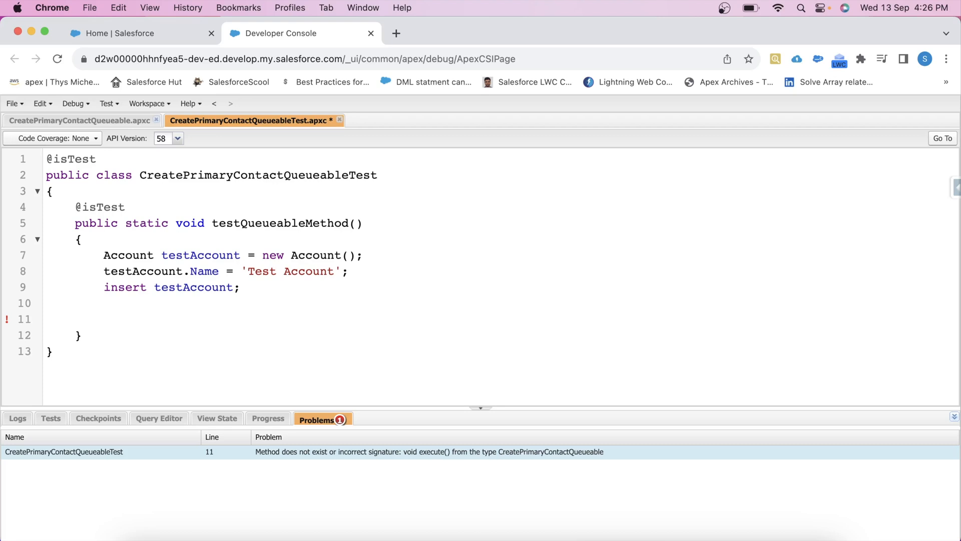
type("CreatePrimaryContactQueueable")
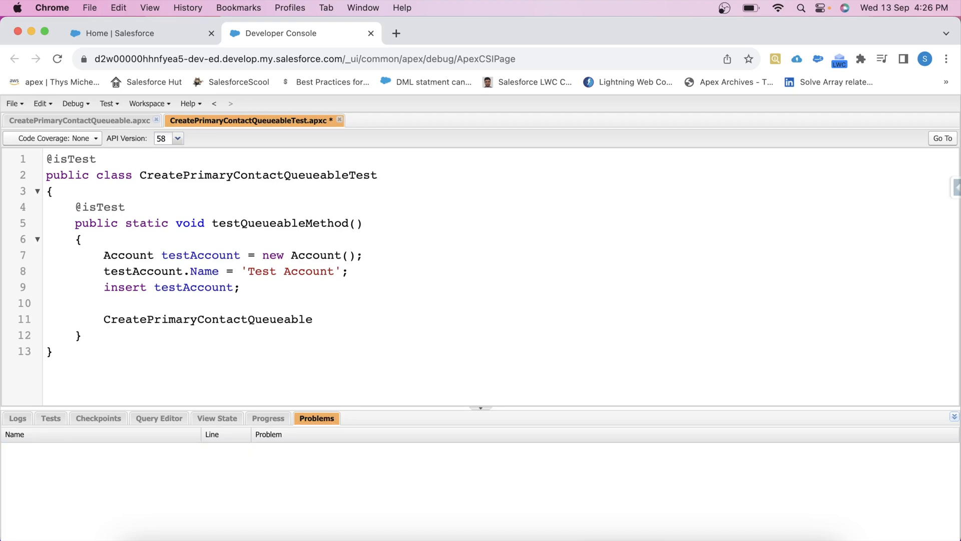
type("queue")
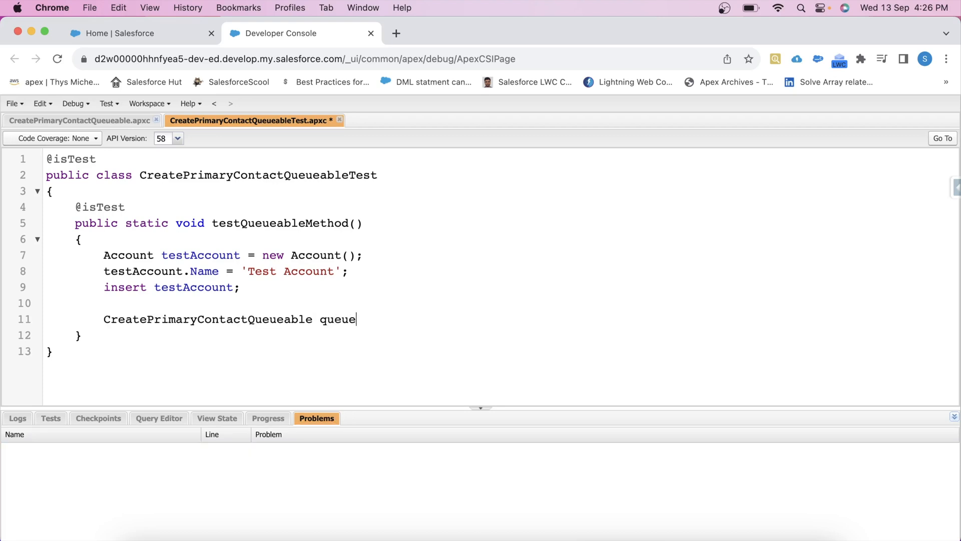
type("ablej")
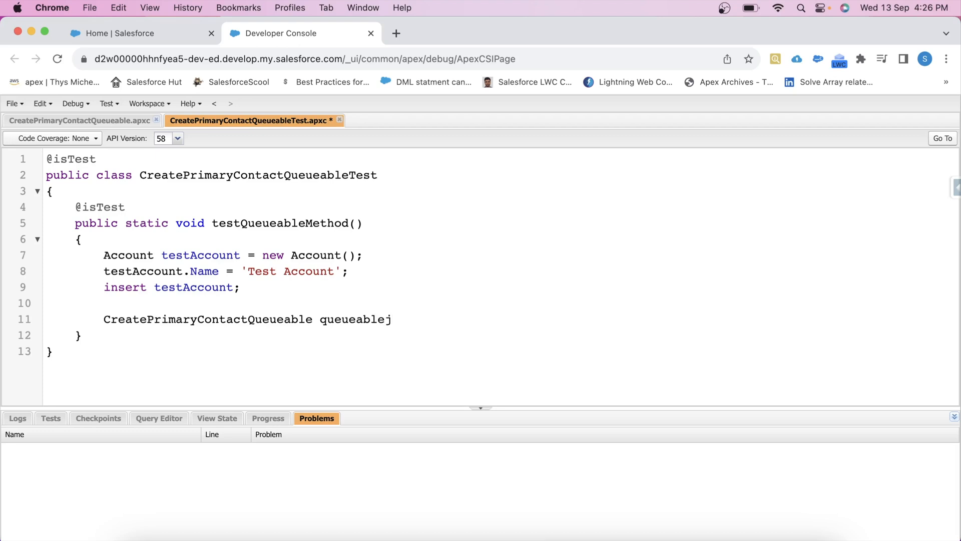
type("ob = ne")
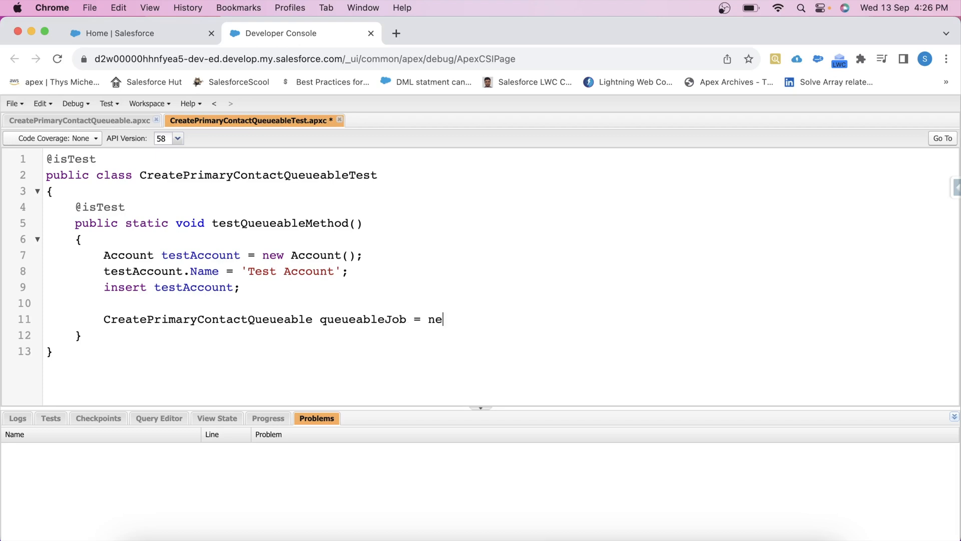
type("w CreatePrimaryContactQueueable()")
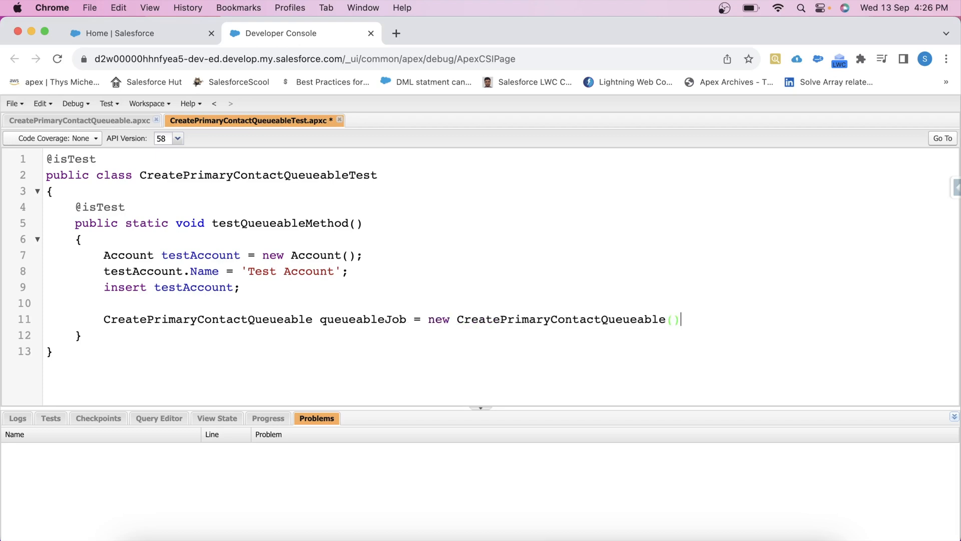
type(";")
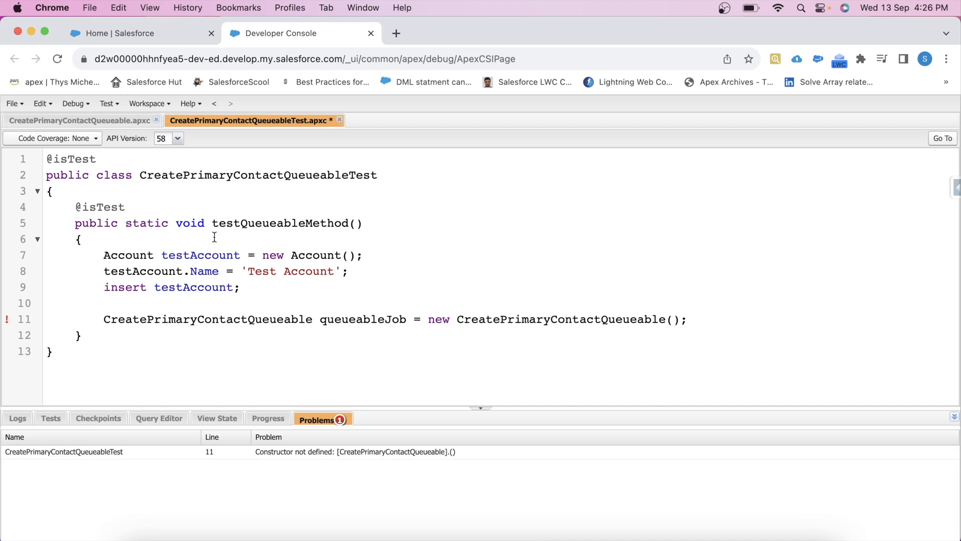
double_click(200, 256)
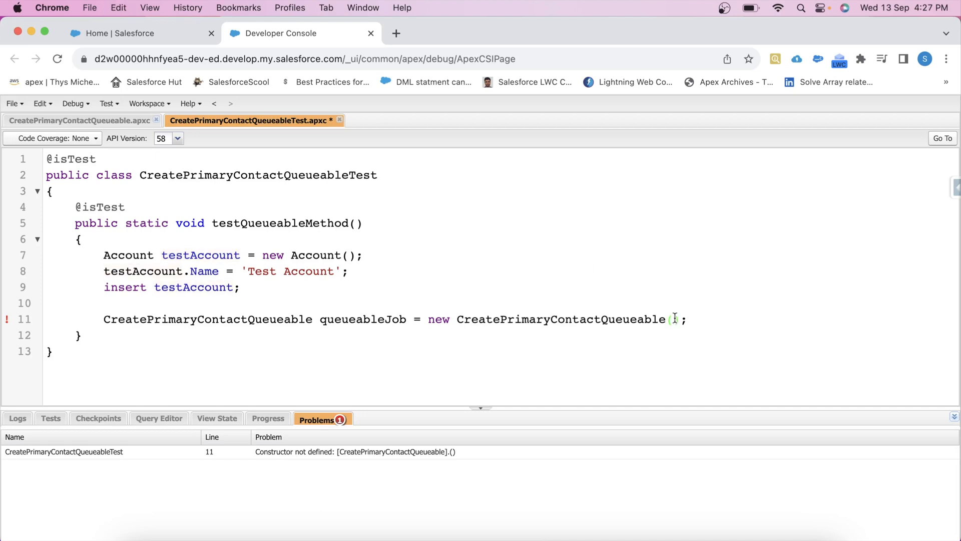
type("testAccount")
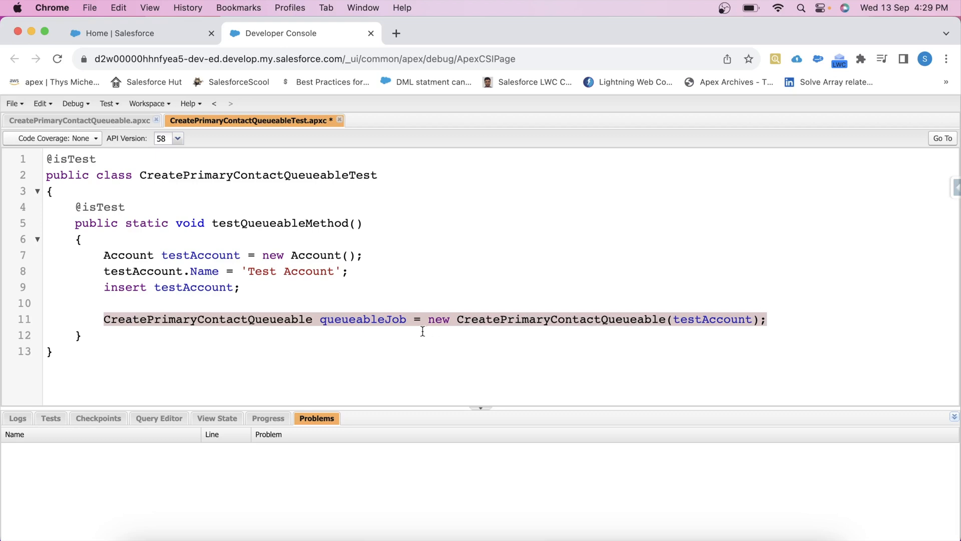
- Add System.enqueueJob(queueableJob); on the line after the constructor
double_click(362, 319)
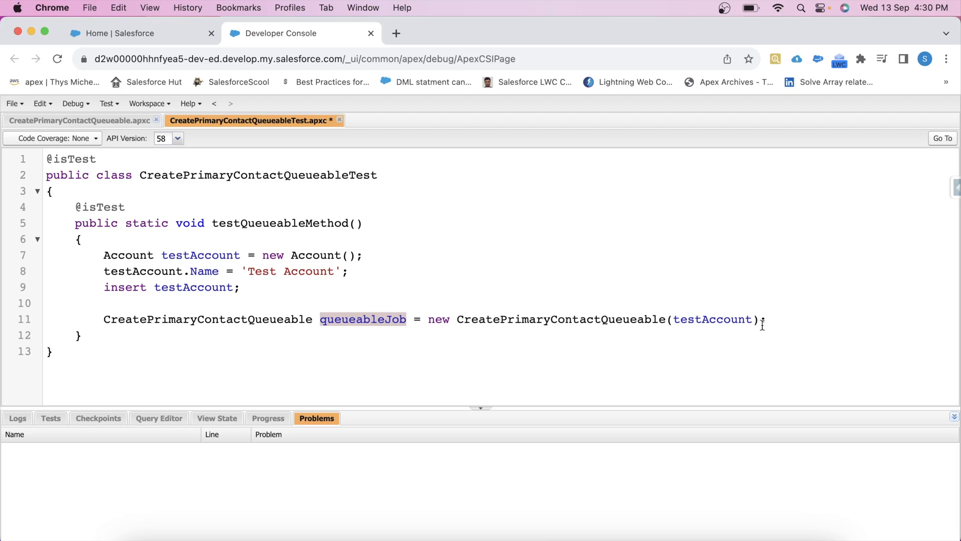
type("S")
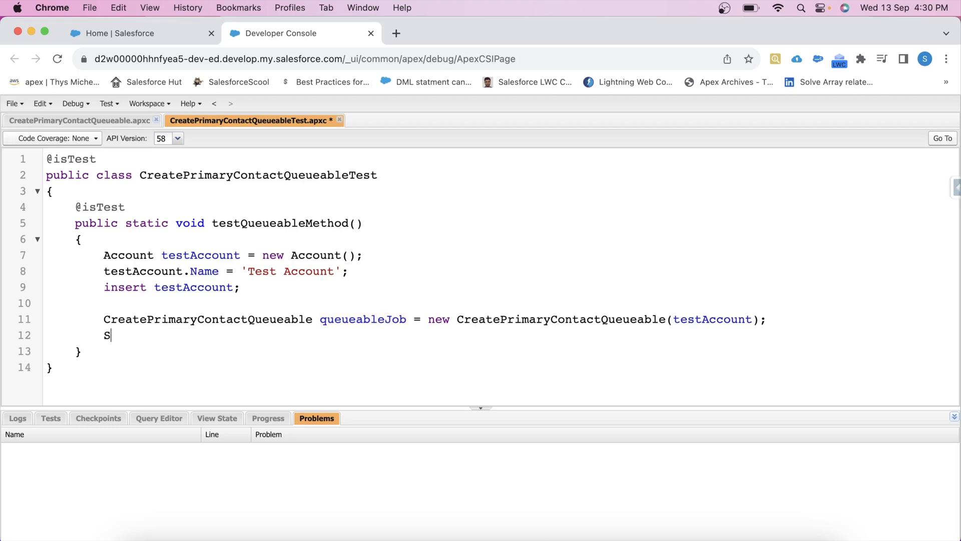
type("ystem.enqueu")
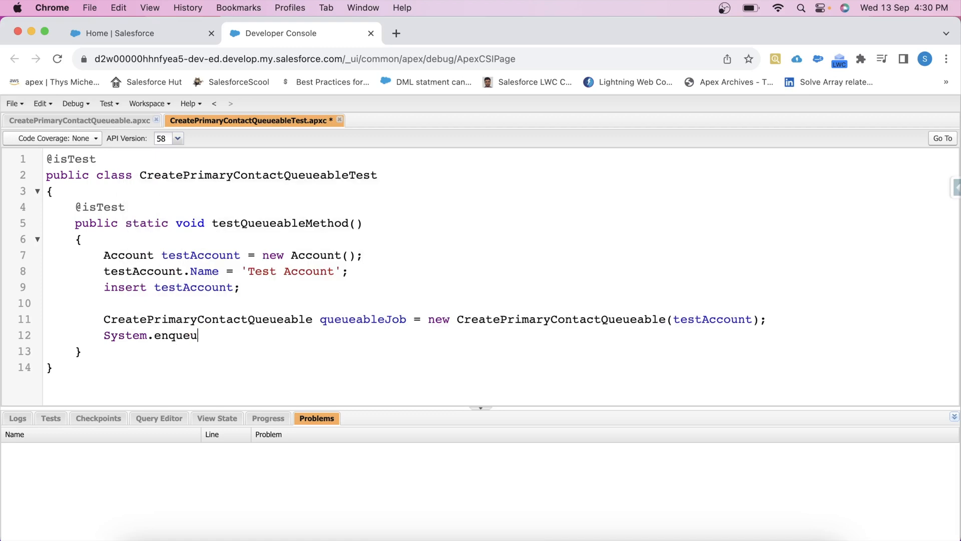
type("eJob(queueableJob")
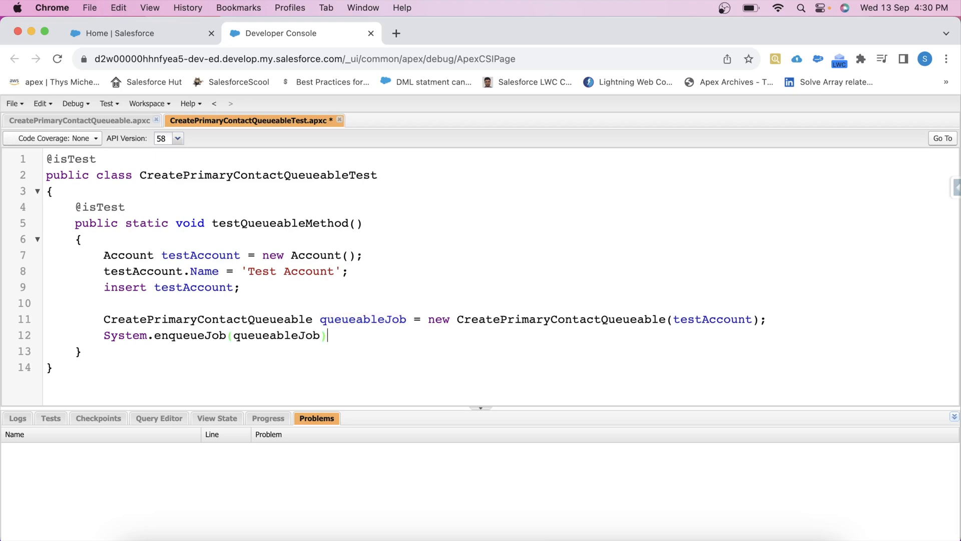
type(";")
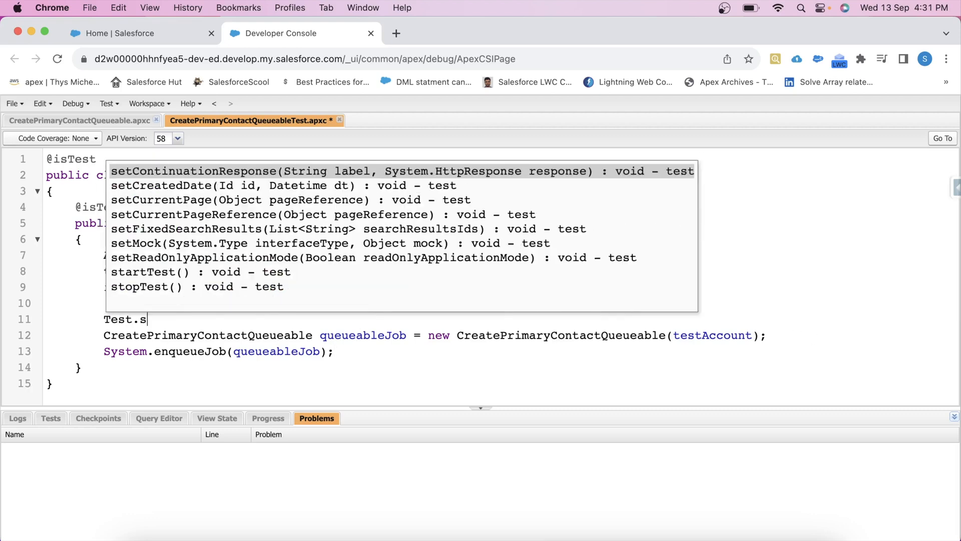
- Wrap the constructor and enqueue call with Test.startTest(); and Test.stopTest();
type("tartTest();")
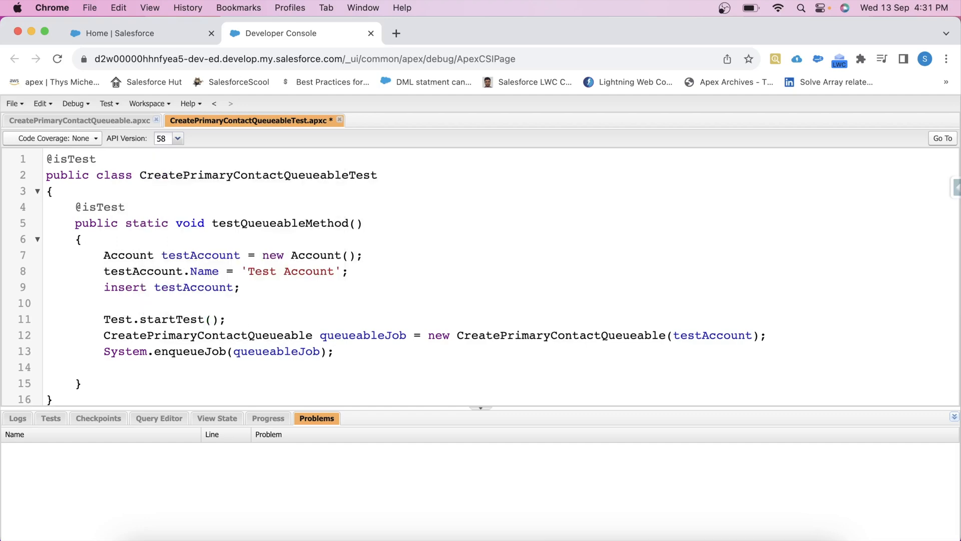
type("Test.sti")
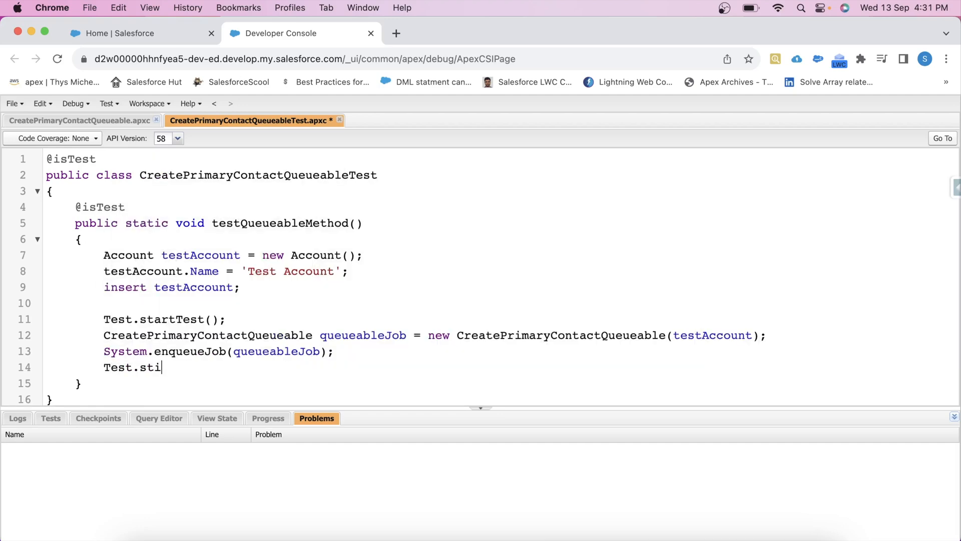
type("opTEst();")
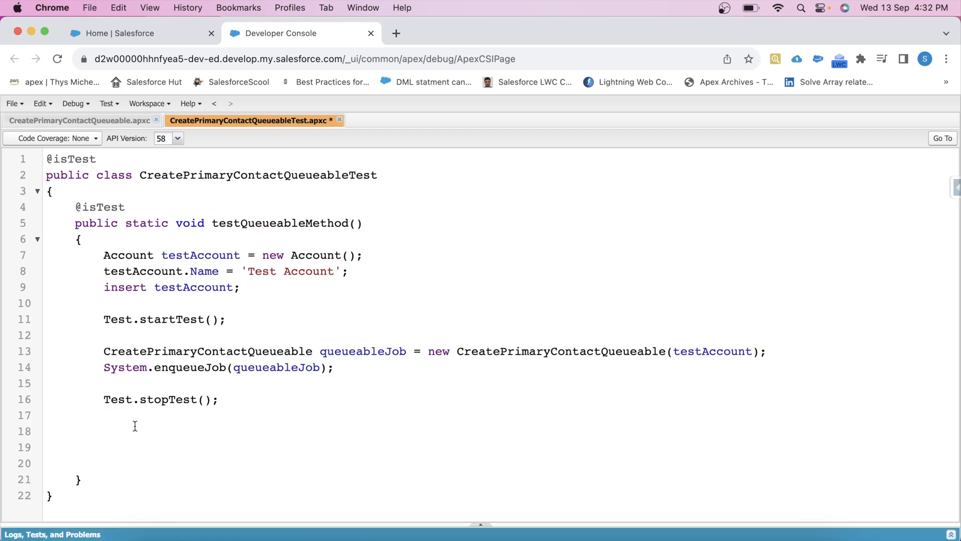
- Declare List<Contact> createdContacts with a SOQL query starting Select Id, FirstName
type("List<")
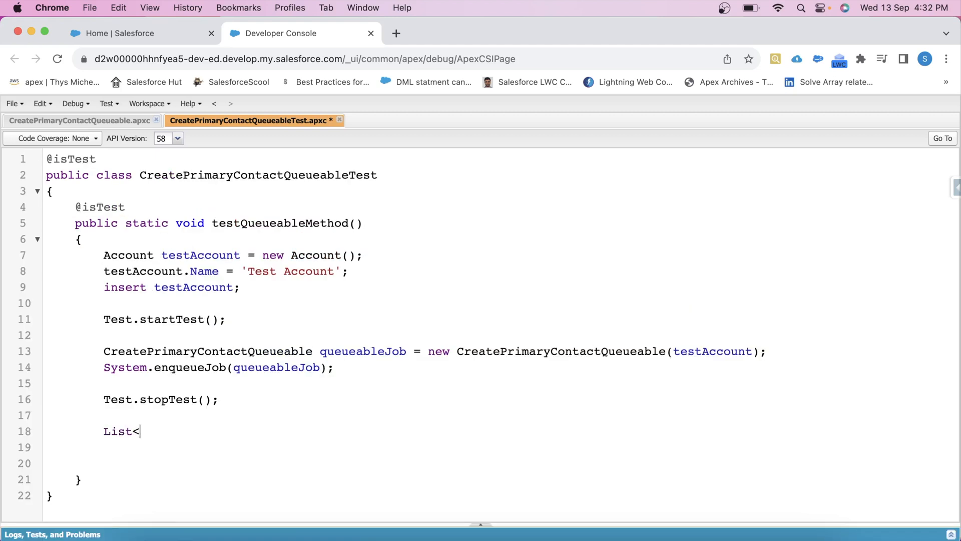
type("Contact>")
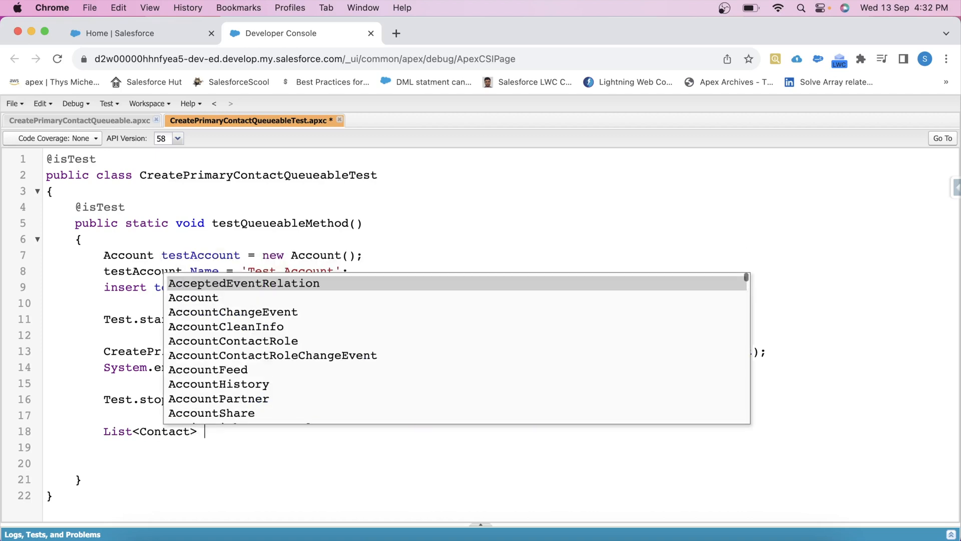
type("cr")
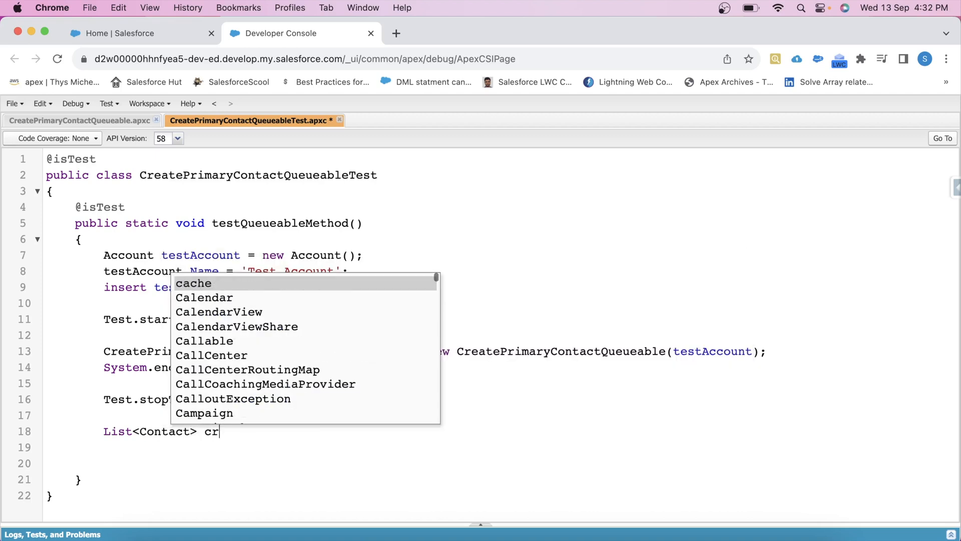
type("eatedCon")
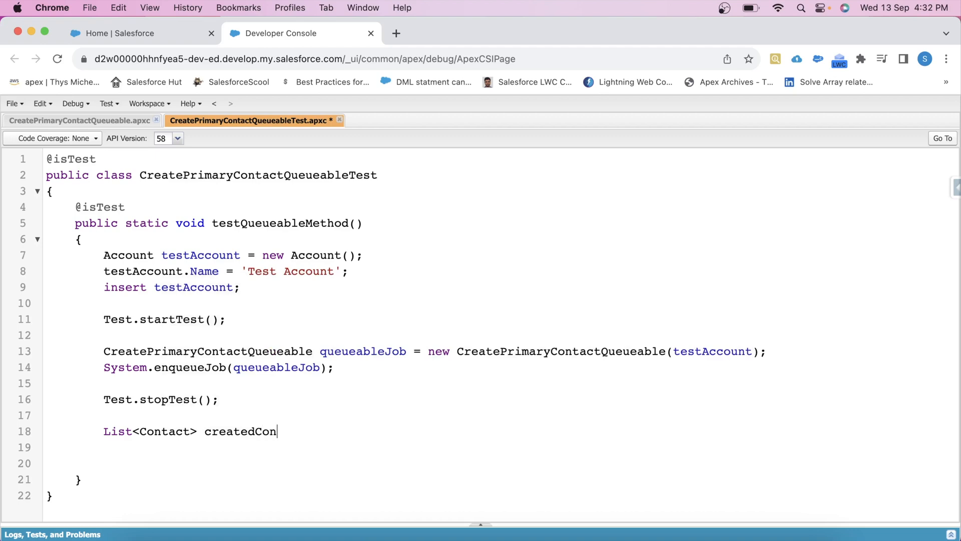
type("tacts = []")
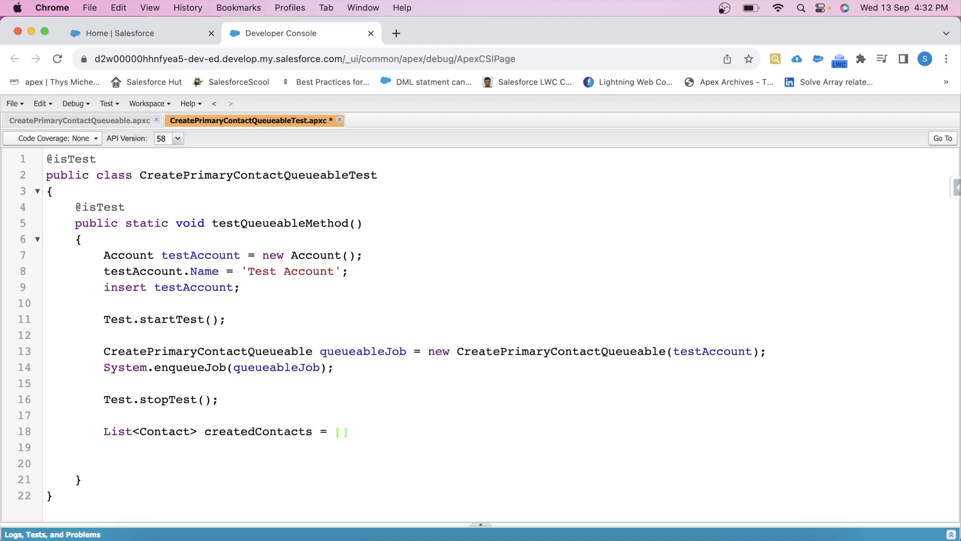
type("Select I")
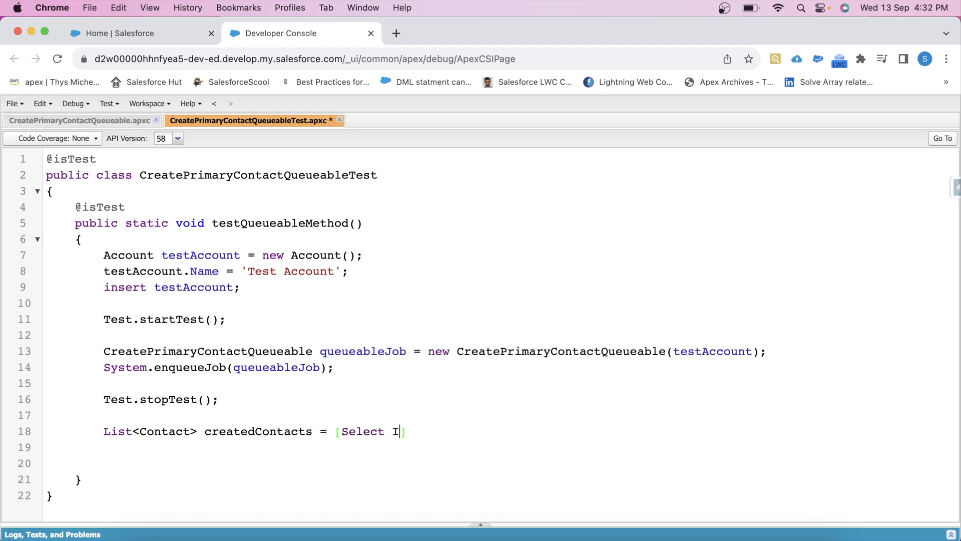
type("d,Fors")
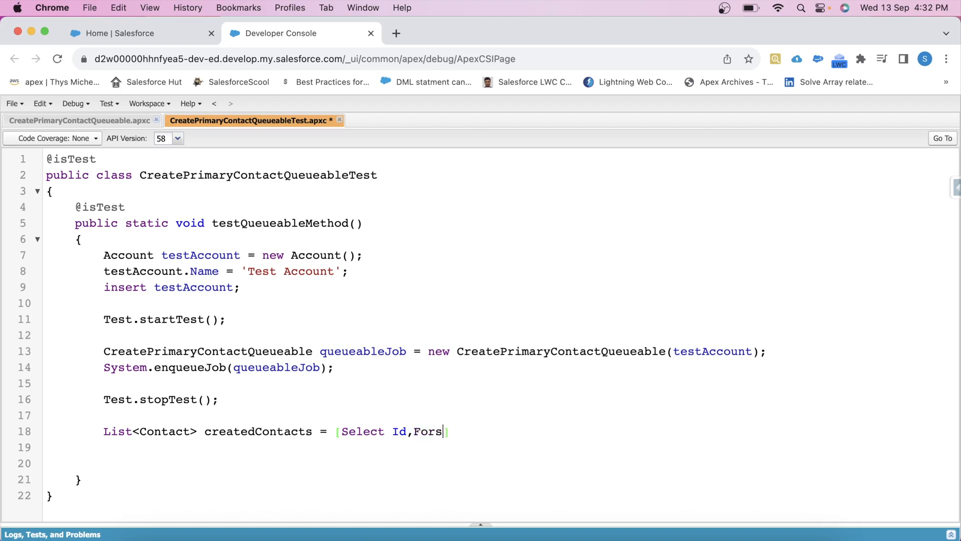
type("irstName, Lastname, Primary_")
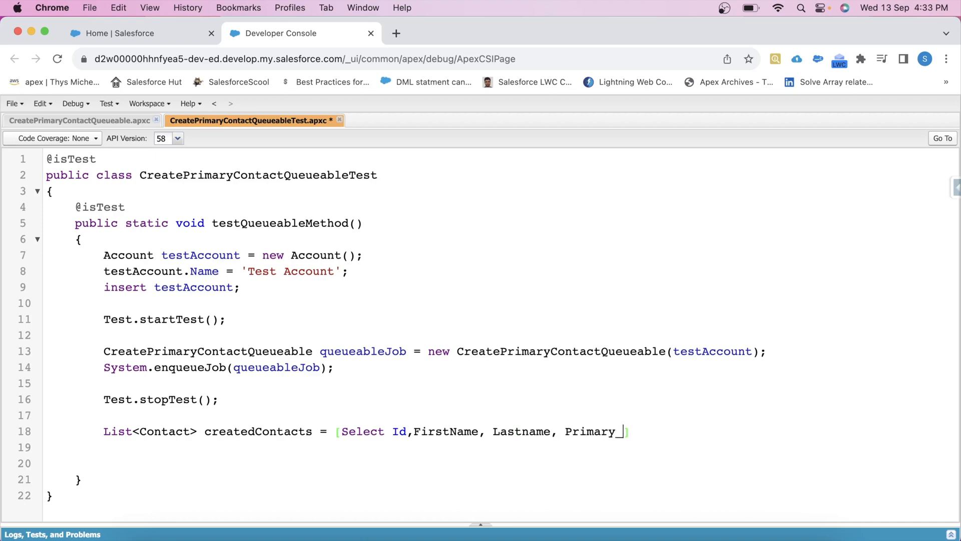
- Finish the query with Primary_Contact__c from Contact where AccountId =: testAccount.Id
type("Cpnt")
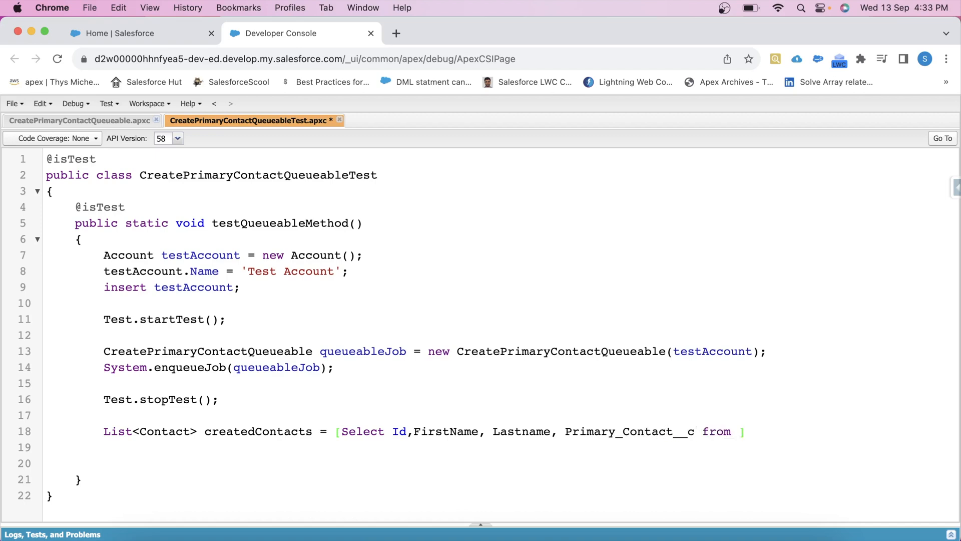
type("Contact where")
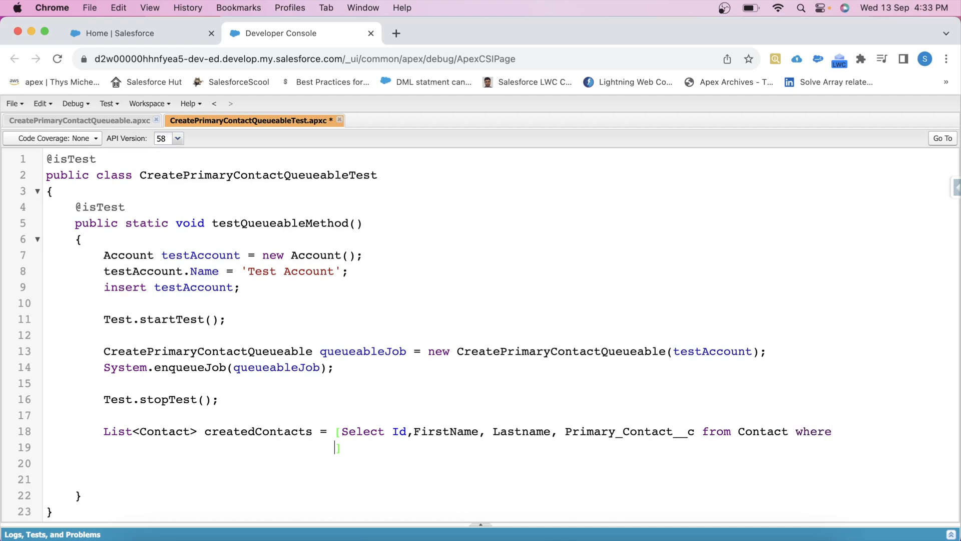
type("AccountId =:")
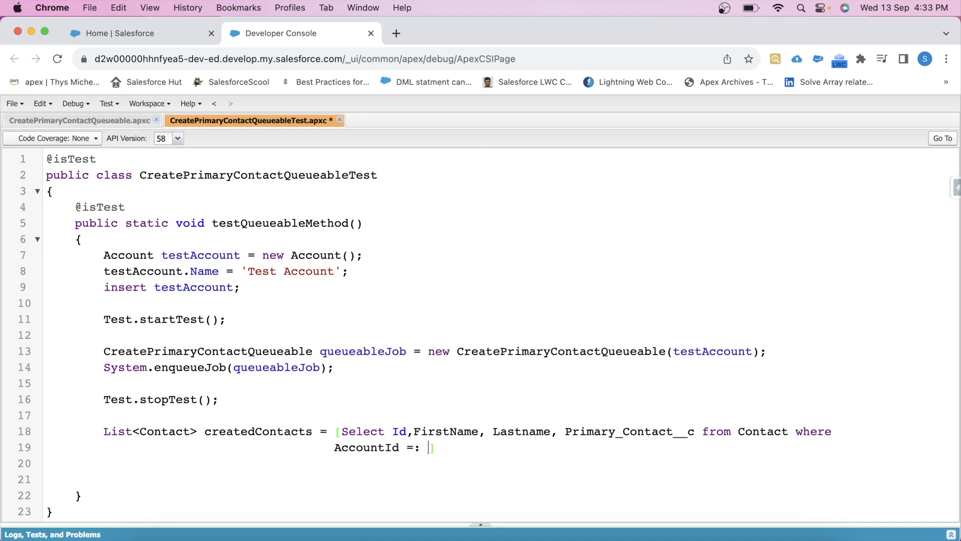
double_click(200, 255)
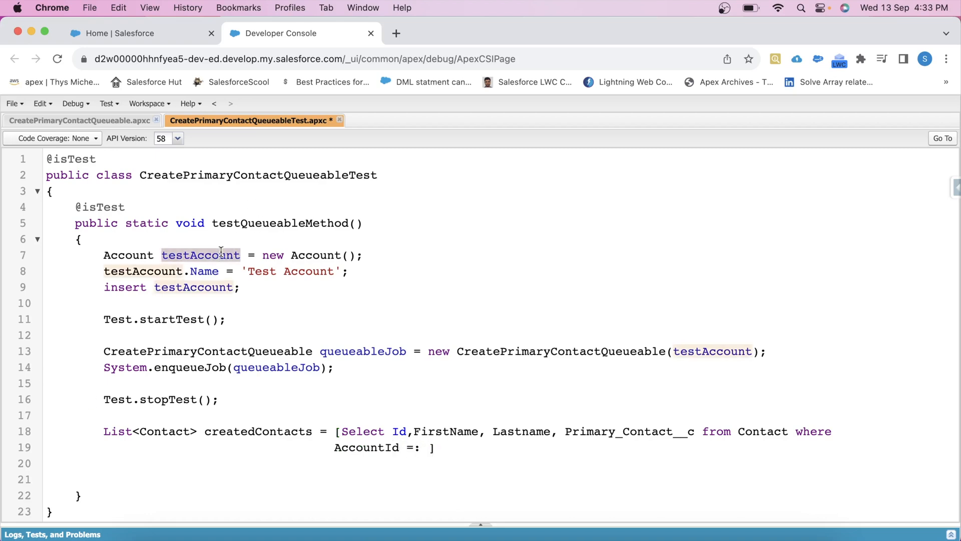
type("testAccount")
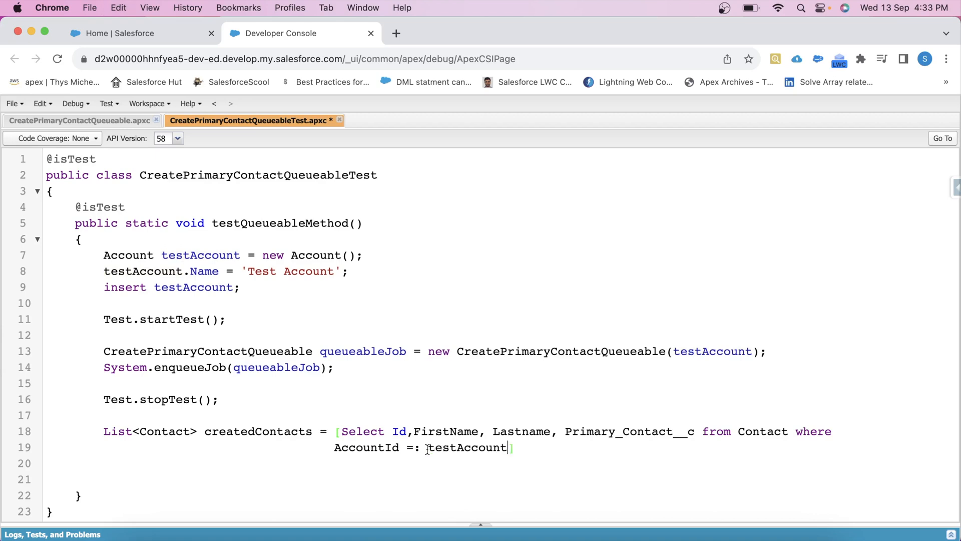
type(".Id];")
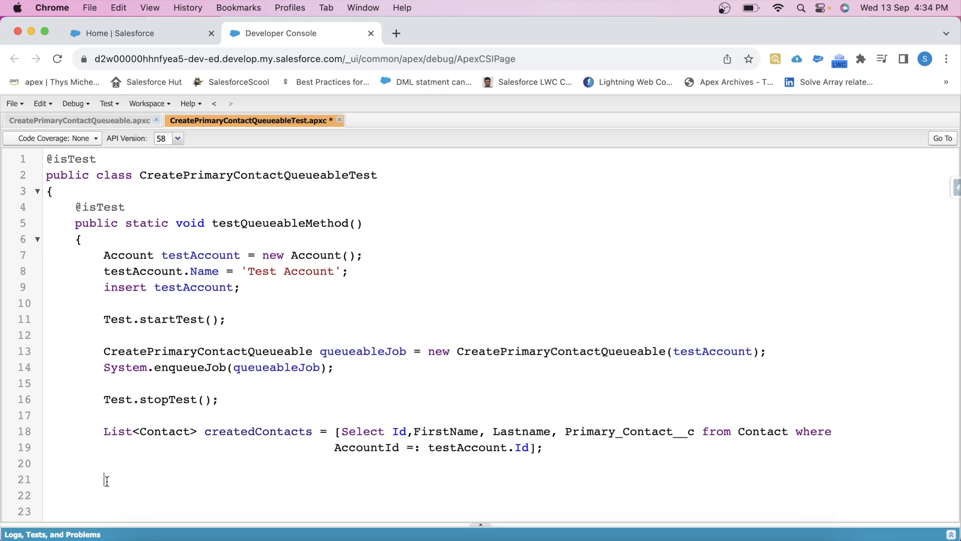
- Assert System.assertEquals(1, createdContacts.size(), 'Expected one contact to be created');
type("System.assertEquals(expected, actual, msg")
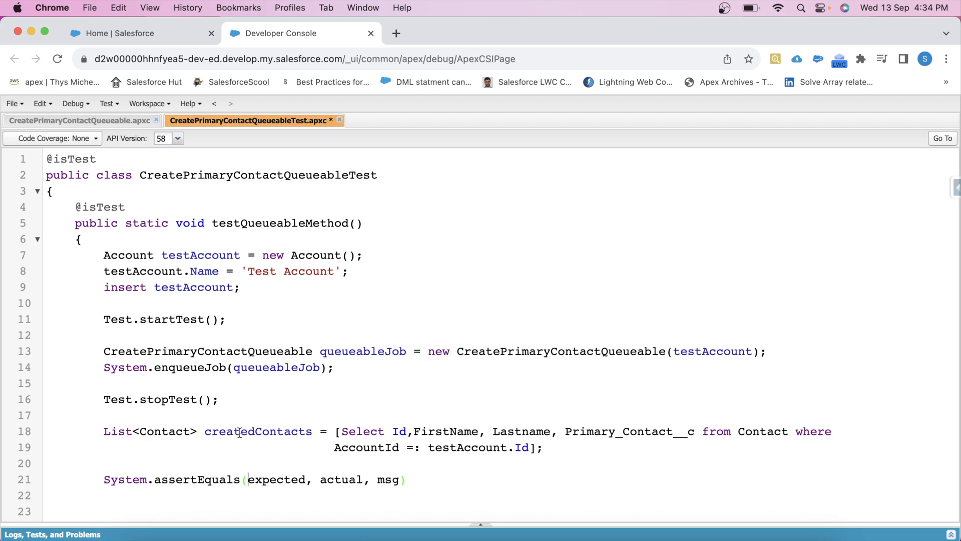
double_click(258, 431)
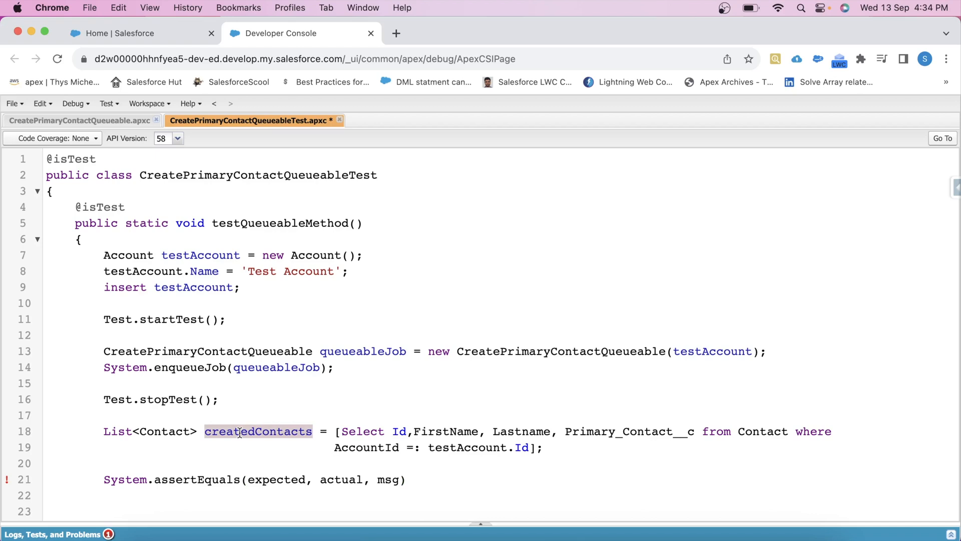
mouse_move(239, 442)
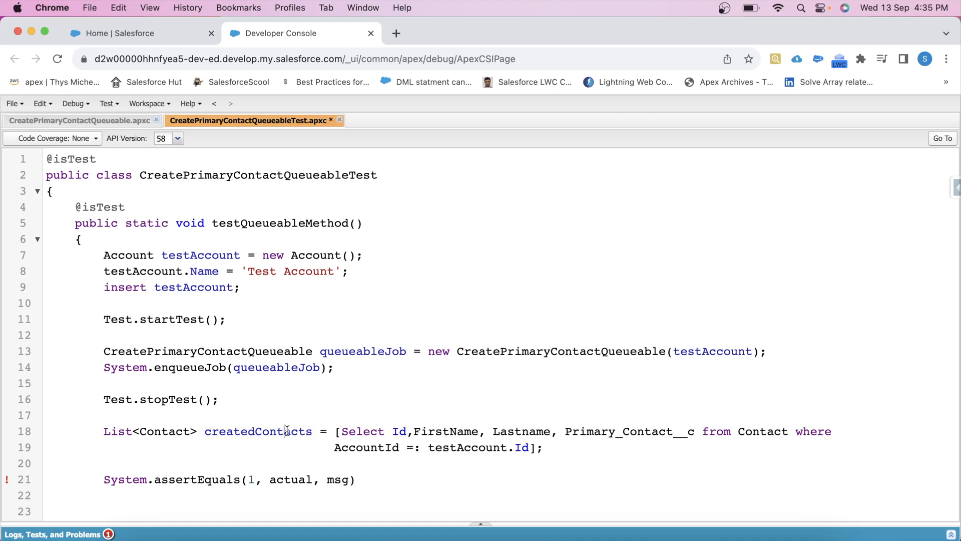
mouse_move(291, 480)
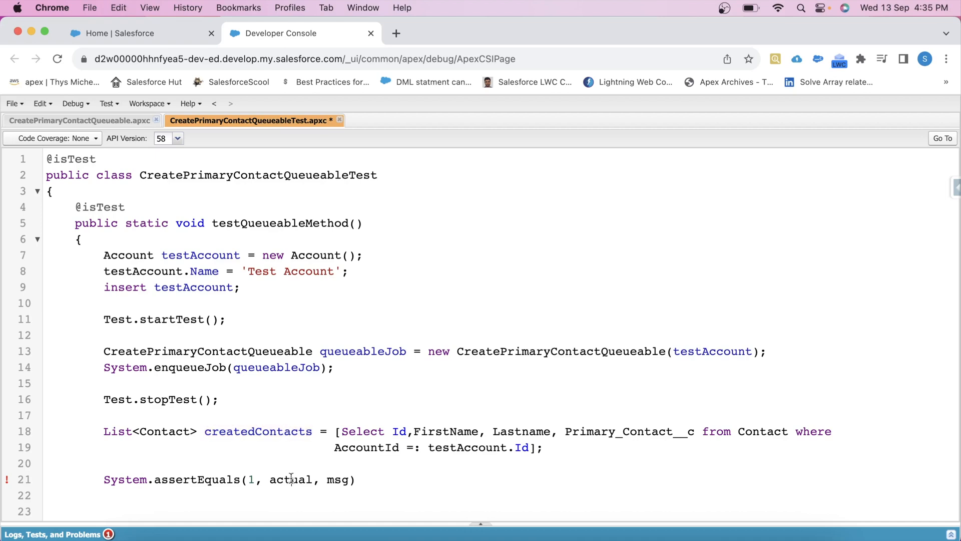
type("createdContacts")
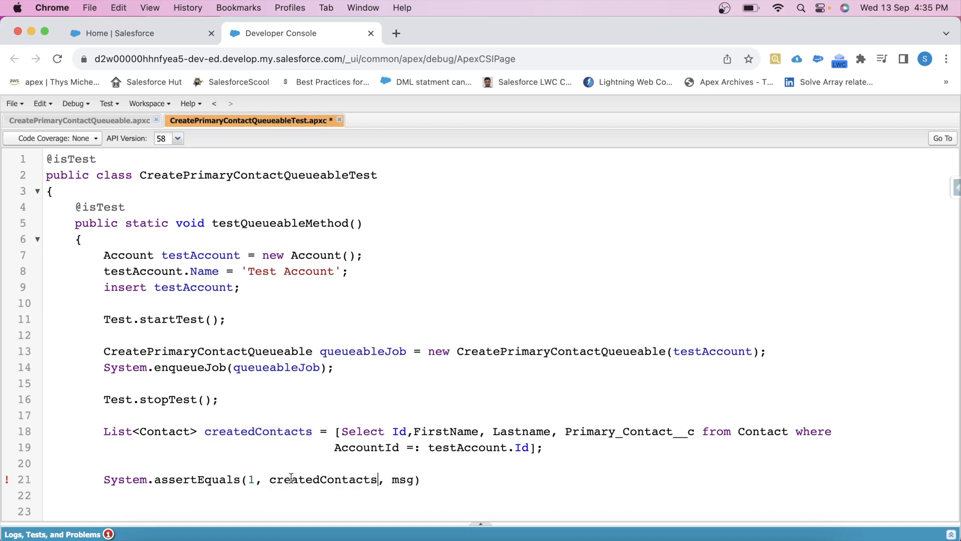
type(".size()")
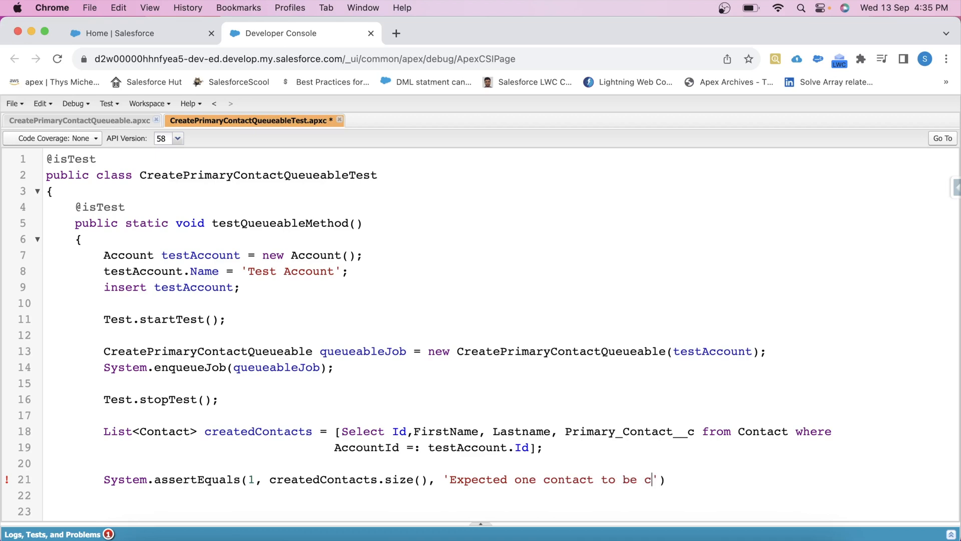
type("reated');")
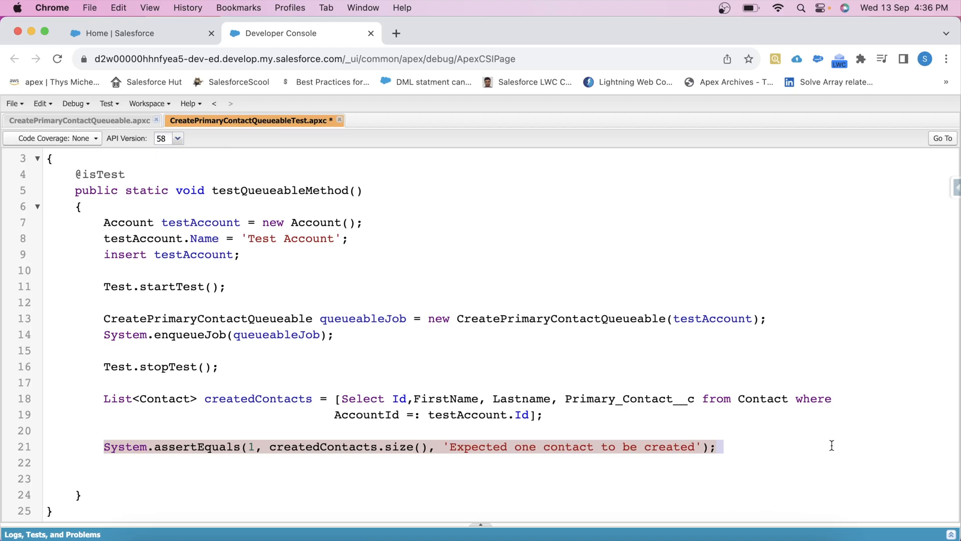
mouse_move(292, 288)
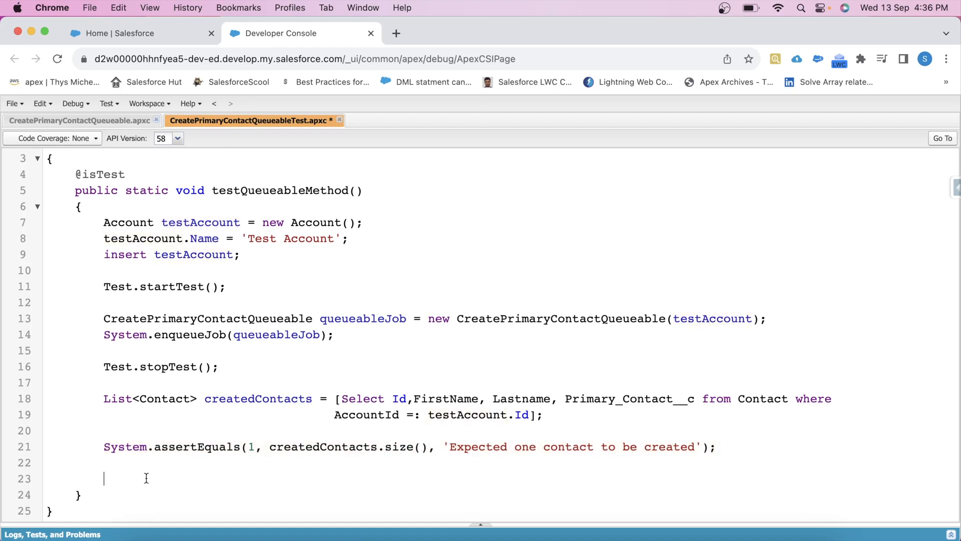
- Query Account updatedAccount = [Select Name,Id,Description from Account where Id =: testAccount.Id];
type("Account upda")
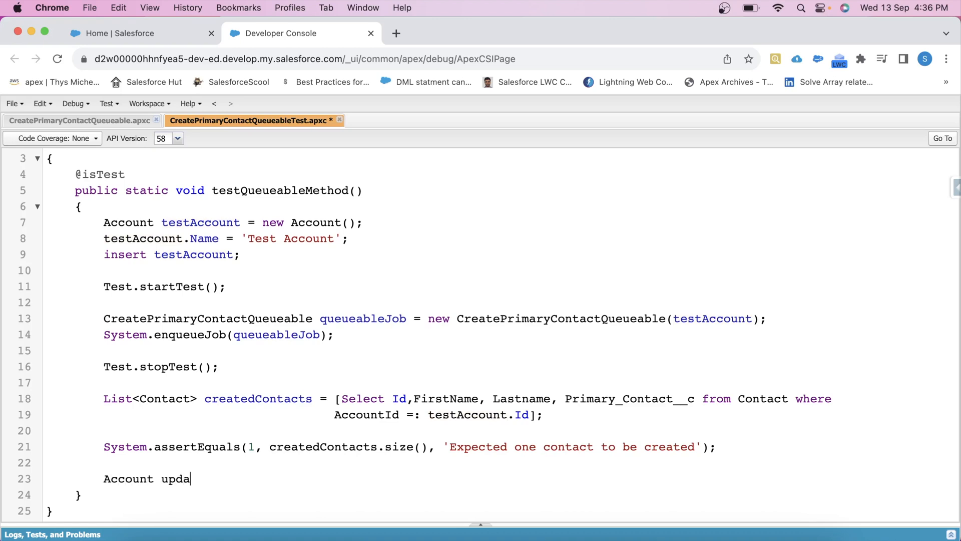
type("tedAccount = [")
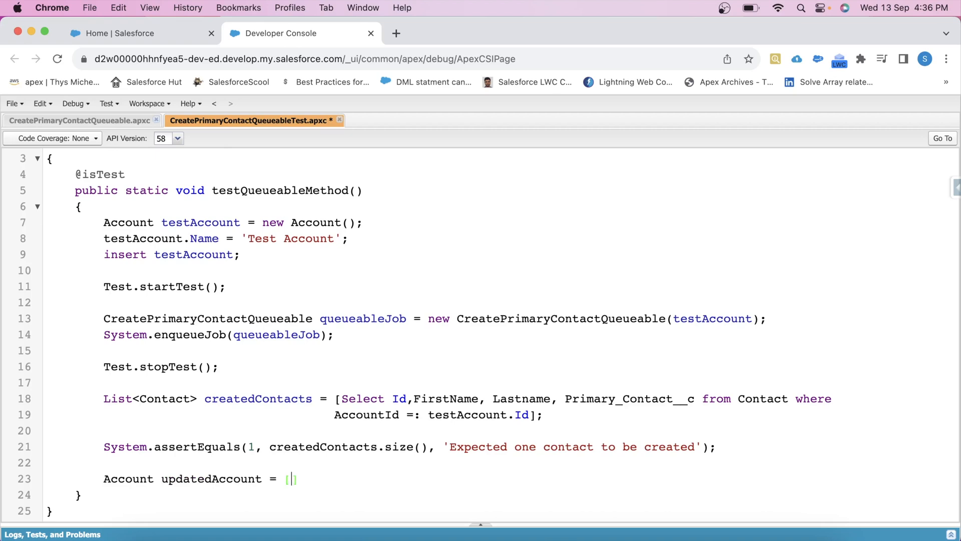
type("Selecr")
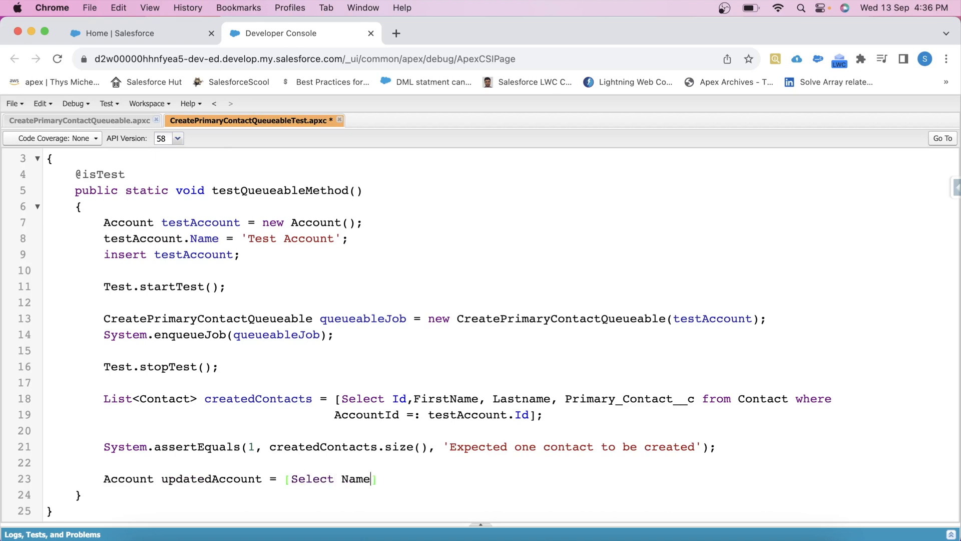
type(",Id,Des")
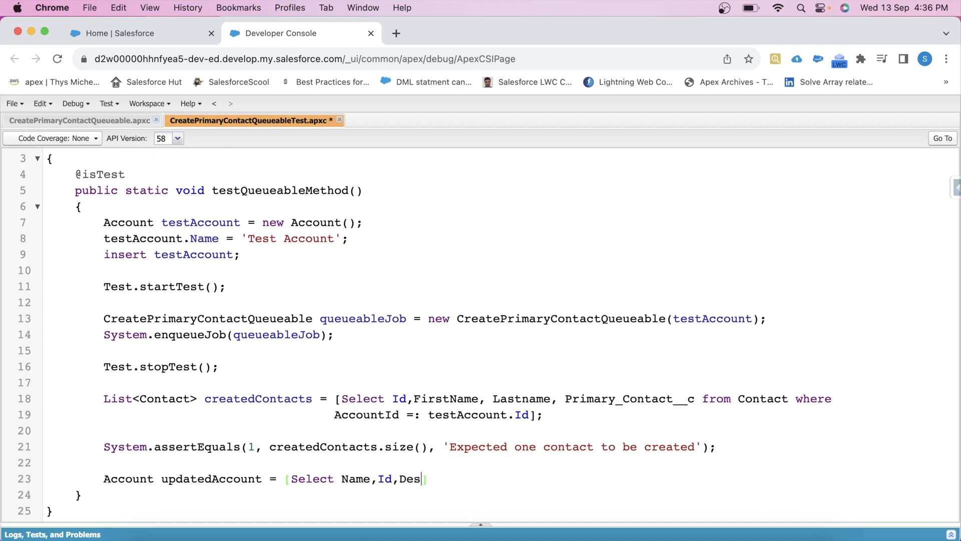
type("cription")
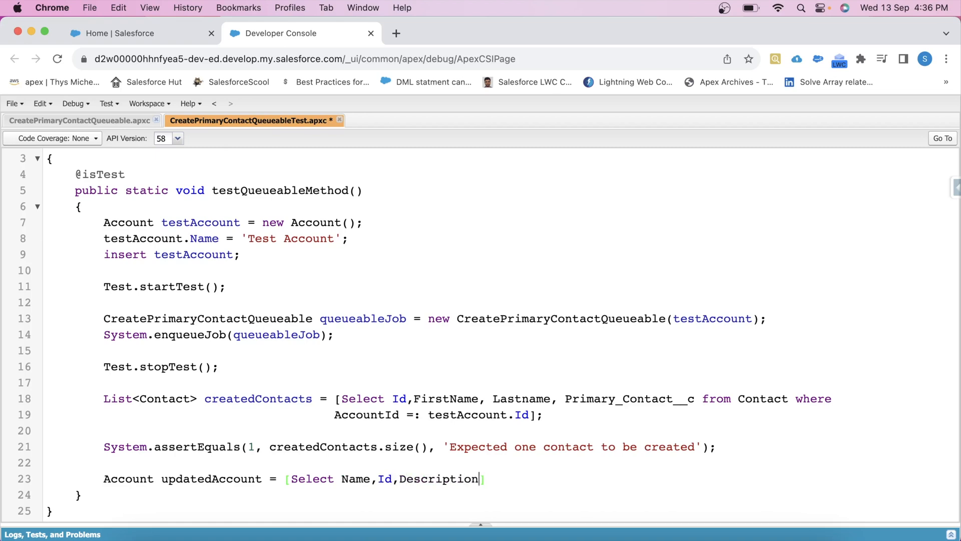
type("from Account where Id")
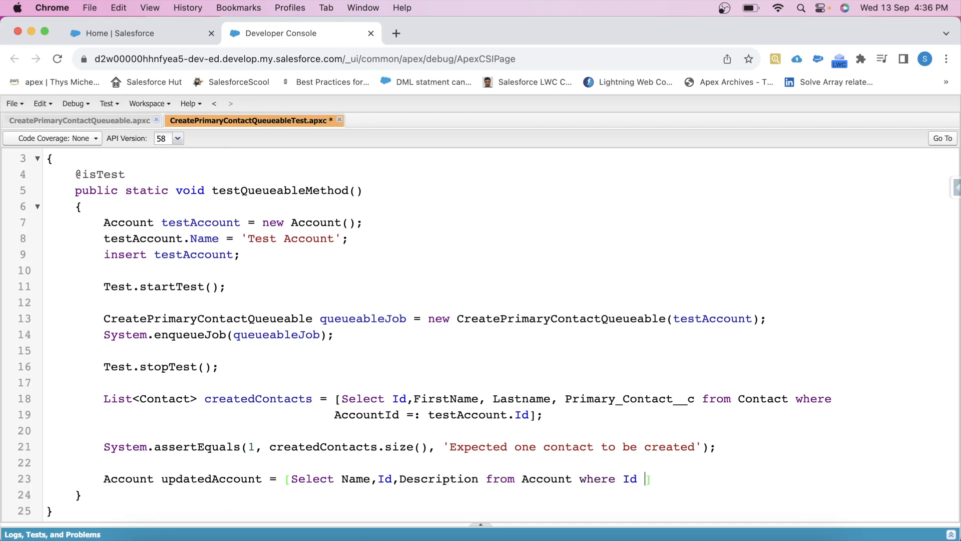
type("=:")
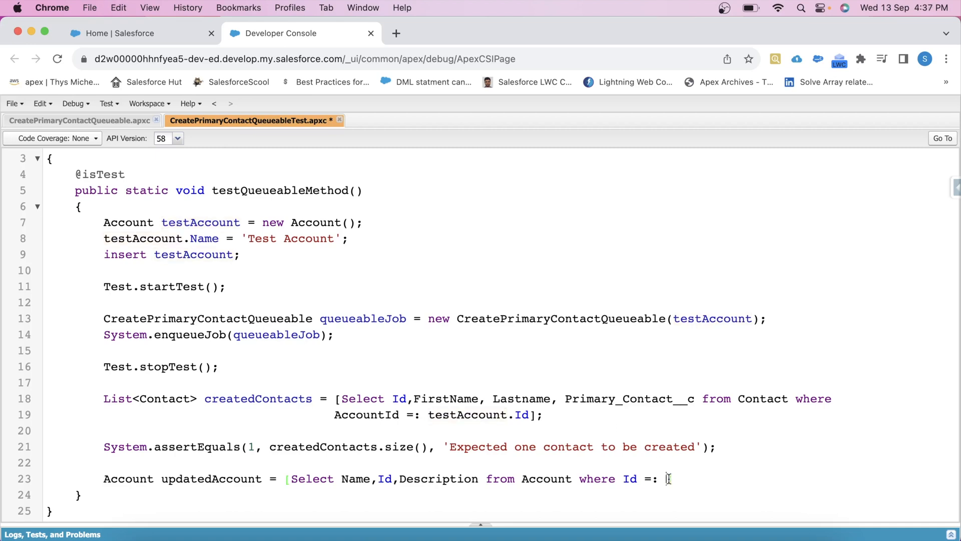
type("testAccount.Id];")
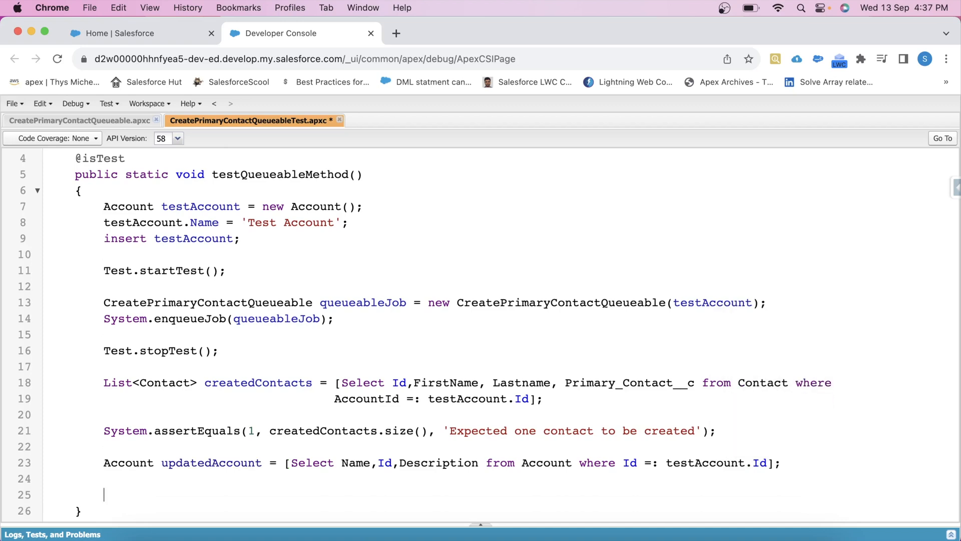
- Insert a System.assertEquals(expected, actual, msg) placeholder after the updatedAccount query, then view the queueable class
type("System.assert")
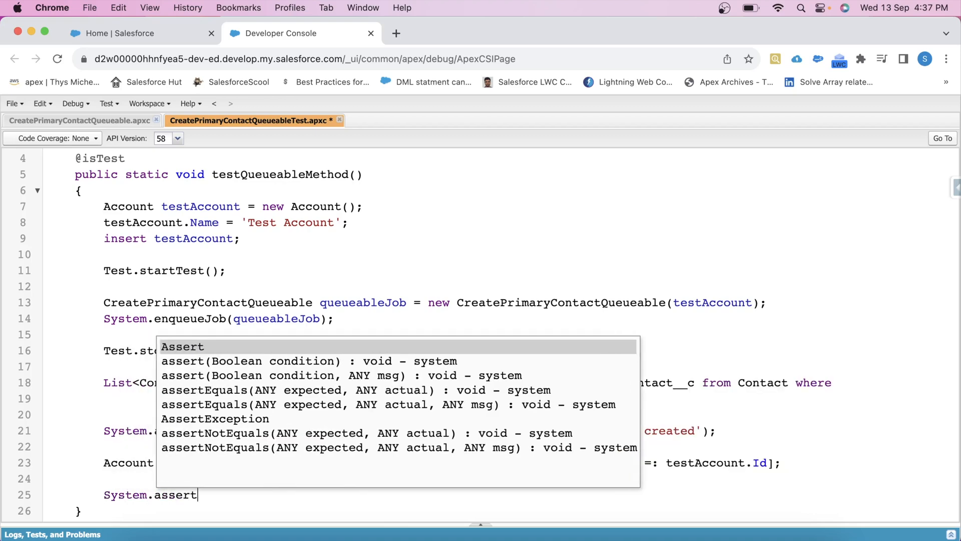
type("Eq")
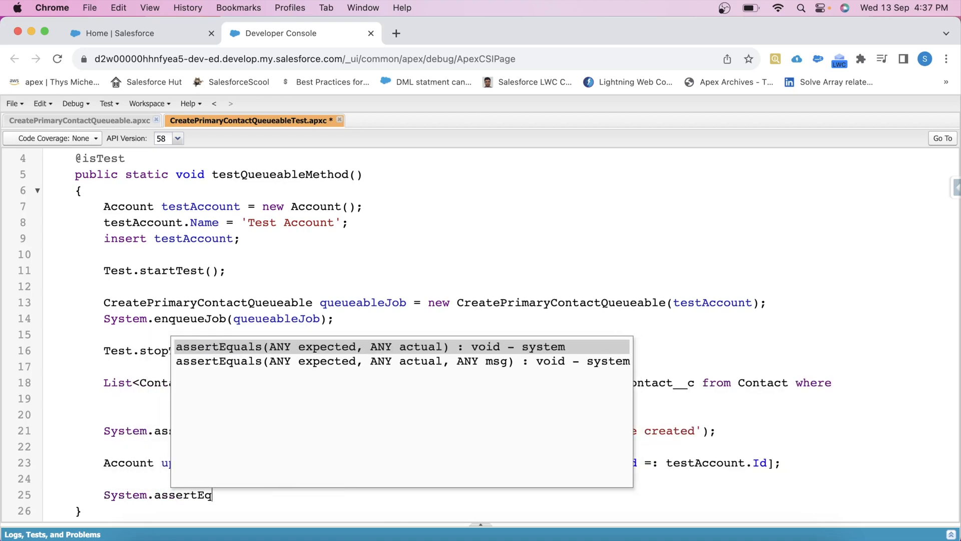
left_click(401, 361)
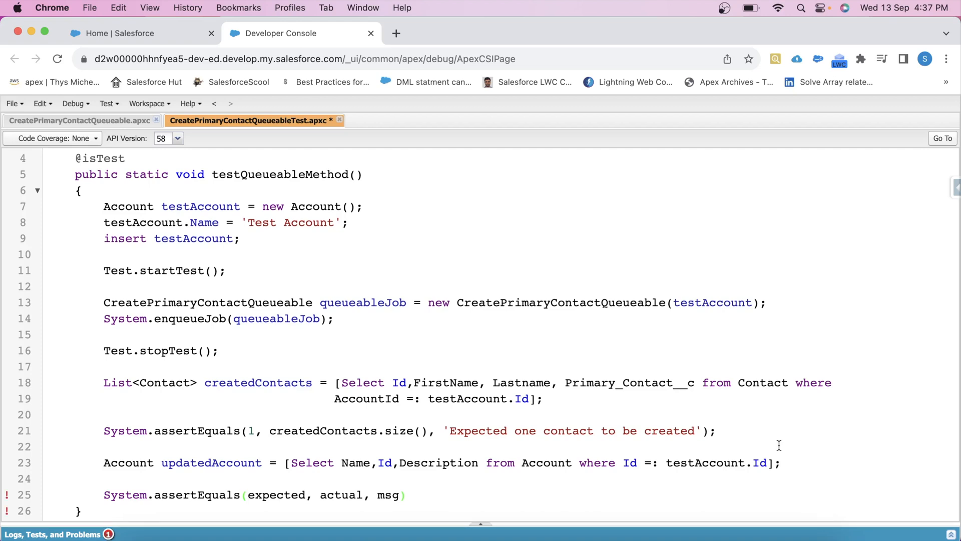
left_click(77, 120)
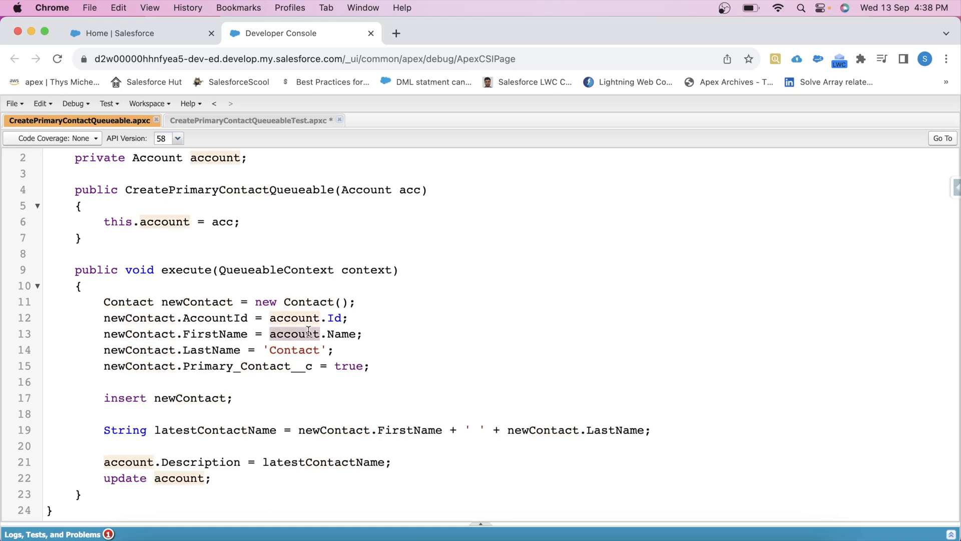
- Declare a String expectedDescription variable before the assertEquals placeholder
left_click(249, 120)
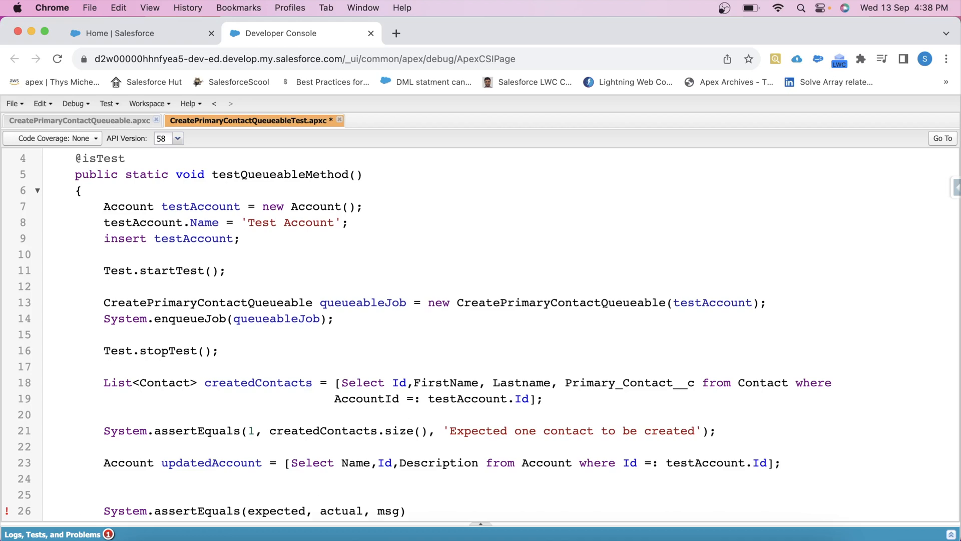
type("String expe")
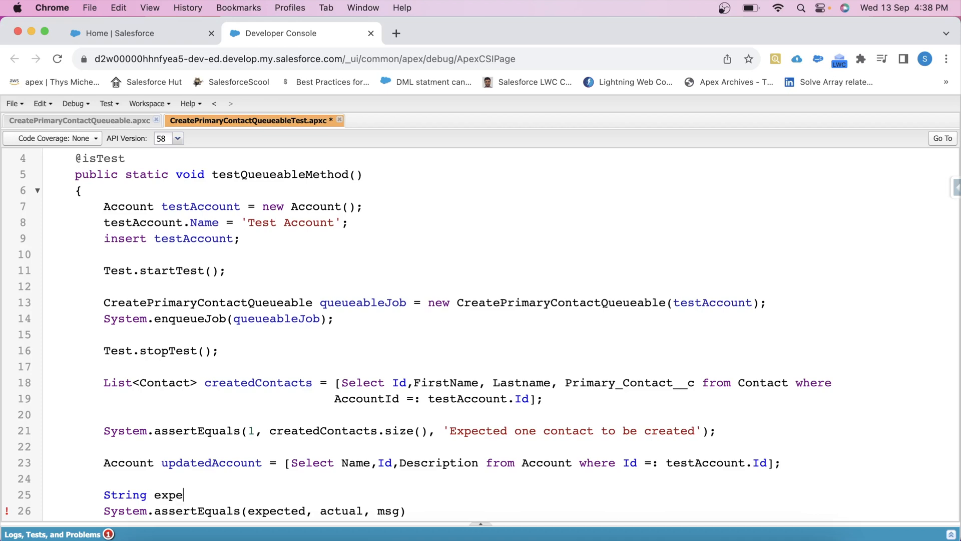
type("ctedDes")
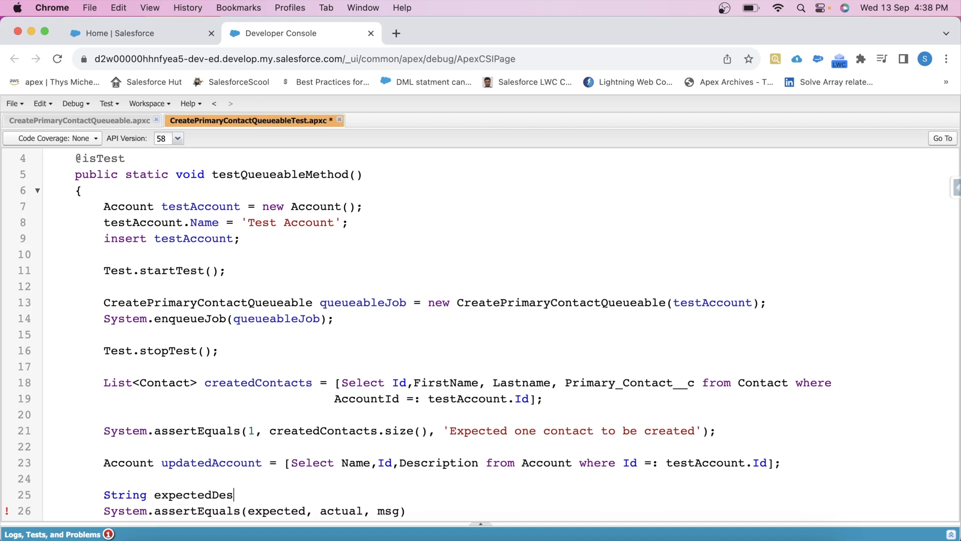
type("cription")
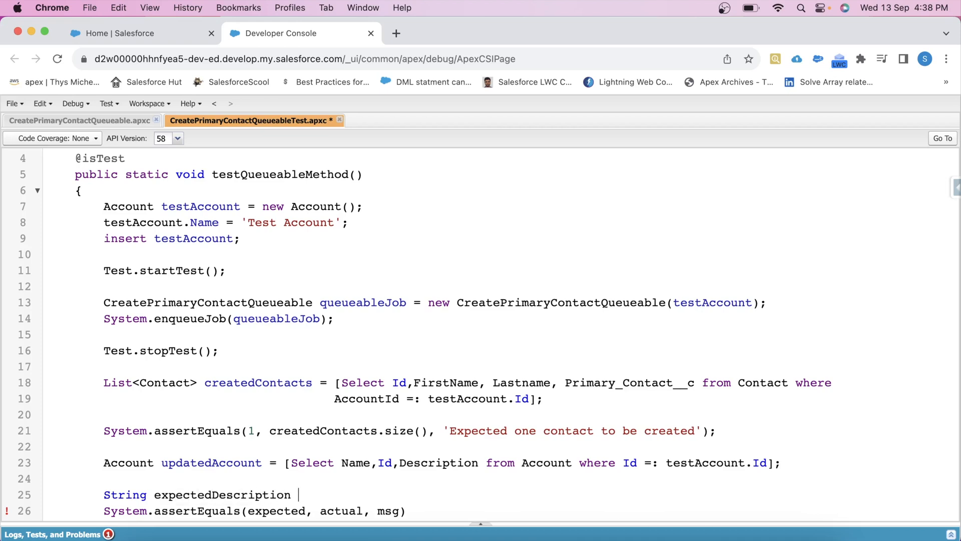
- Take the newContact.FirstName + ' ' + newContact.LastName expression from the queueable class as its value
left_click(78, 121)
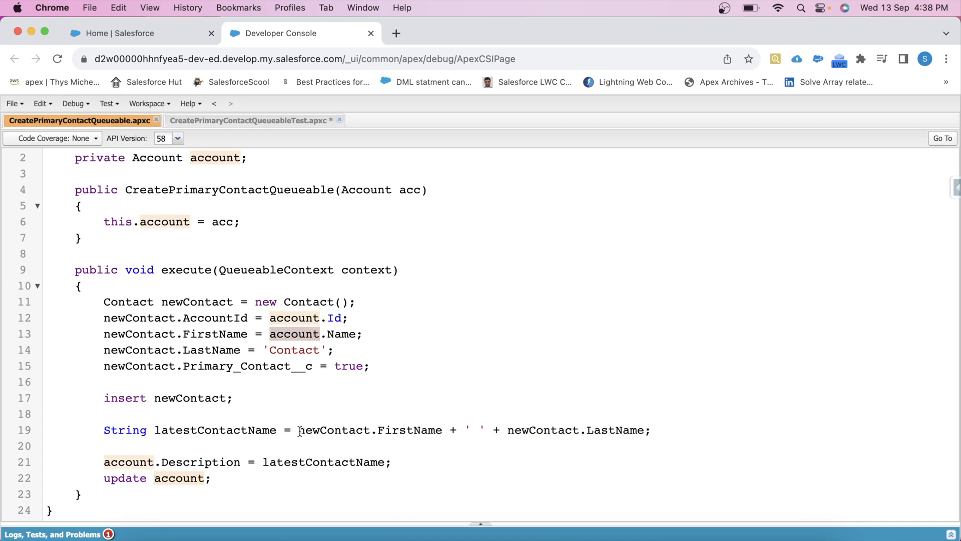
left_click_drag(298, 429, 651, 429)
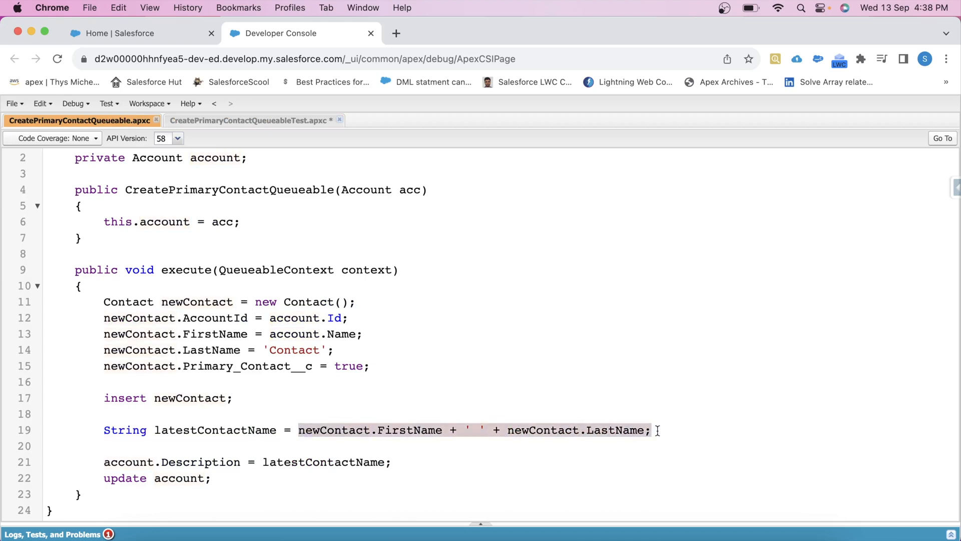
left_click(251, 120)
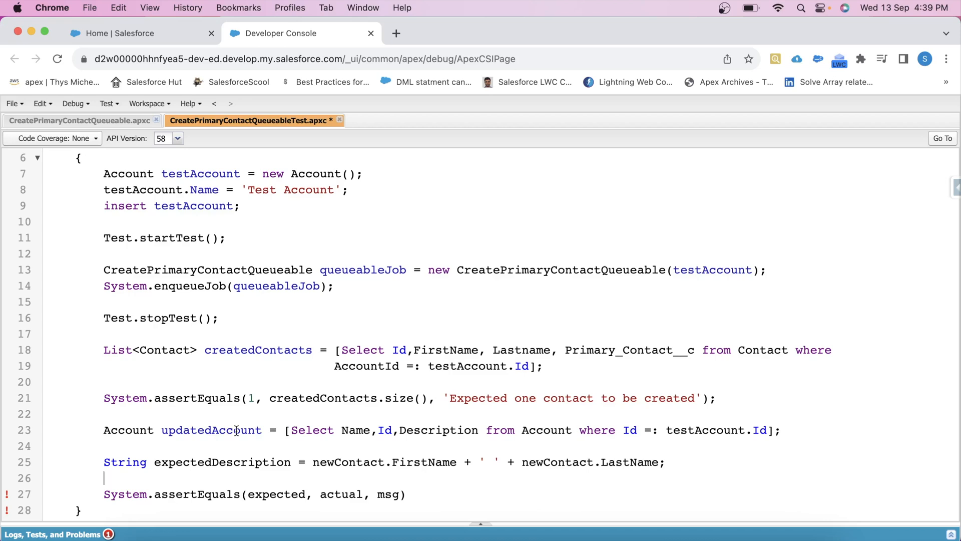
- Set expectedDescription to updatedAccount.Name + ' ' + 'Contact' and pass it as the assertion's expected value
double_click(211, 430)
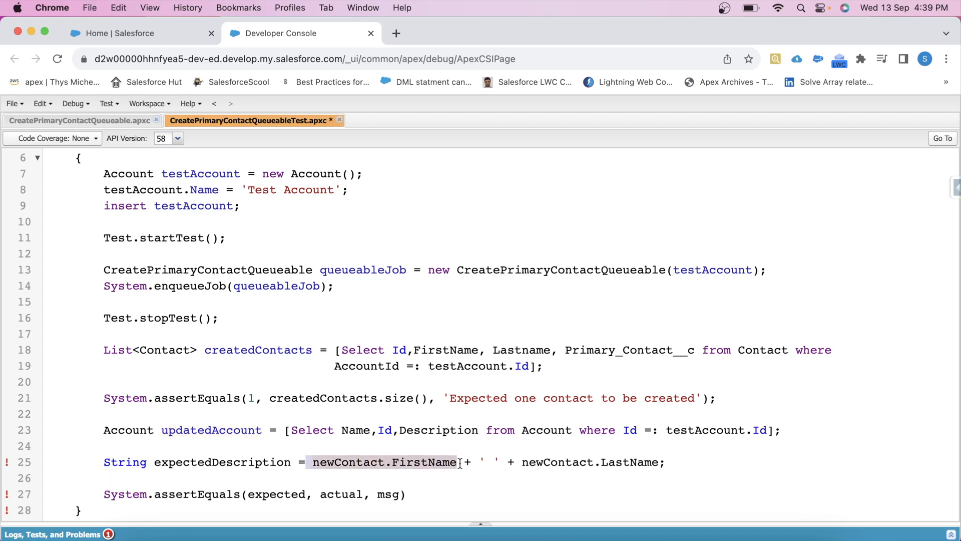
type("updatedAccount.Na")
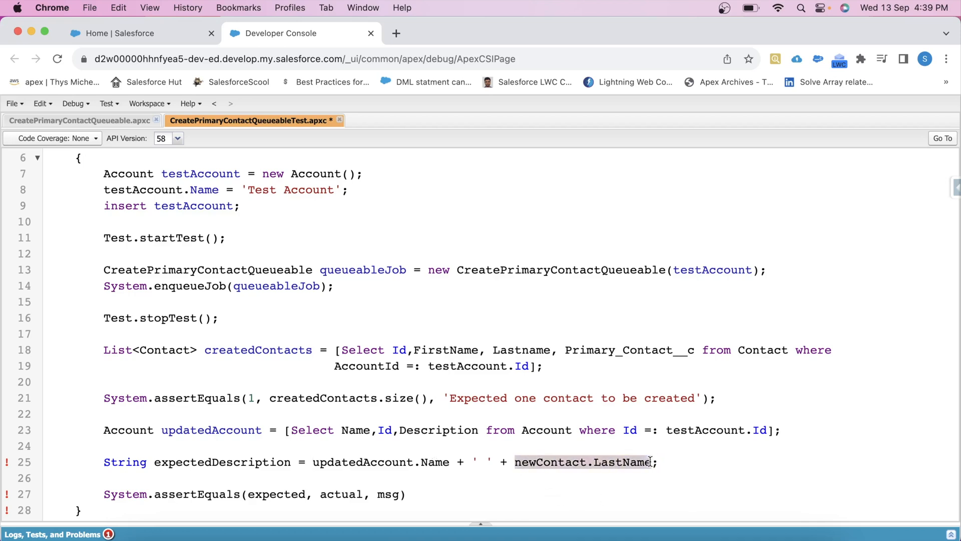
key("Delete")
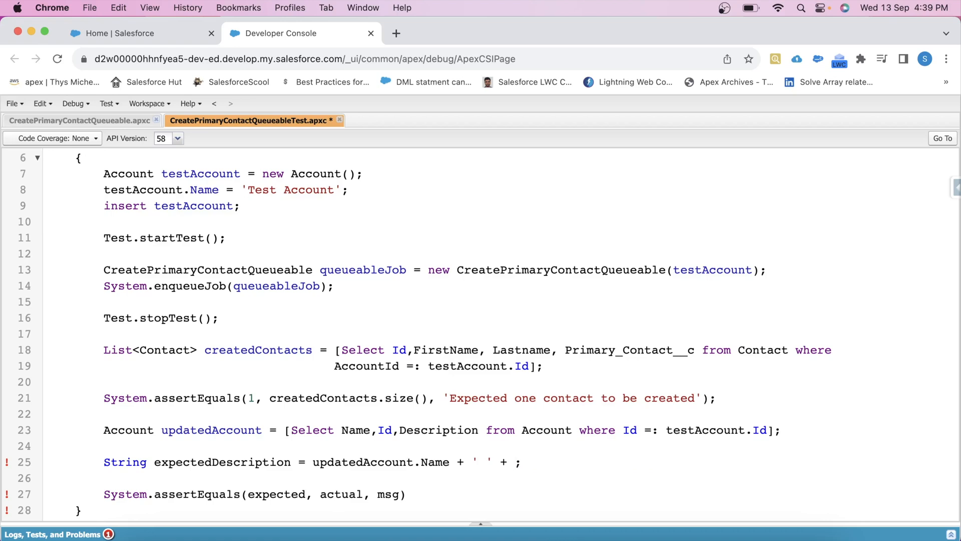
type("C")
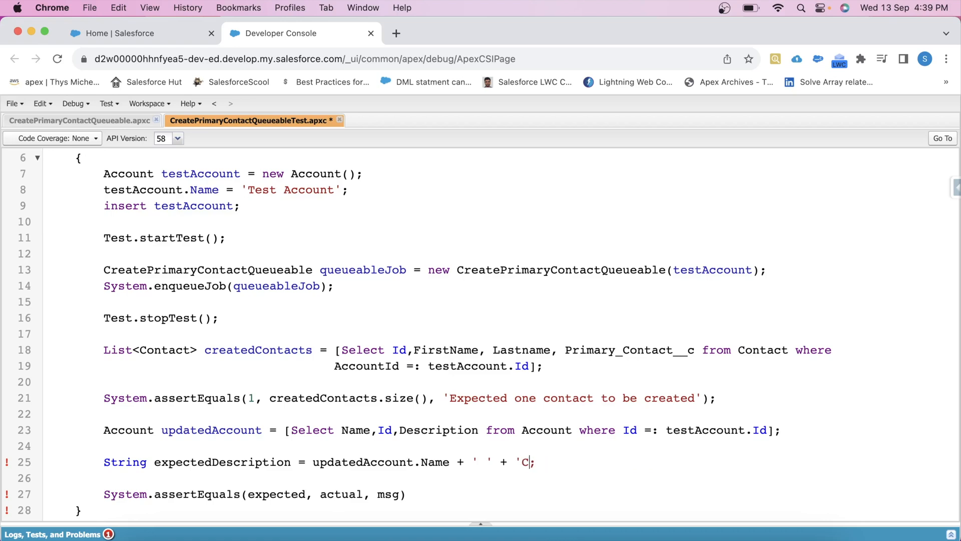
type("ontact'")
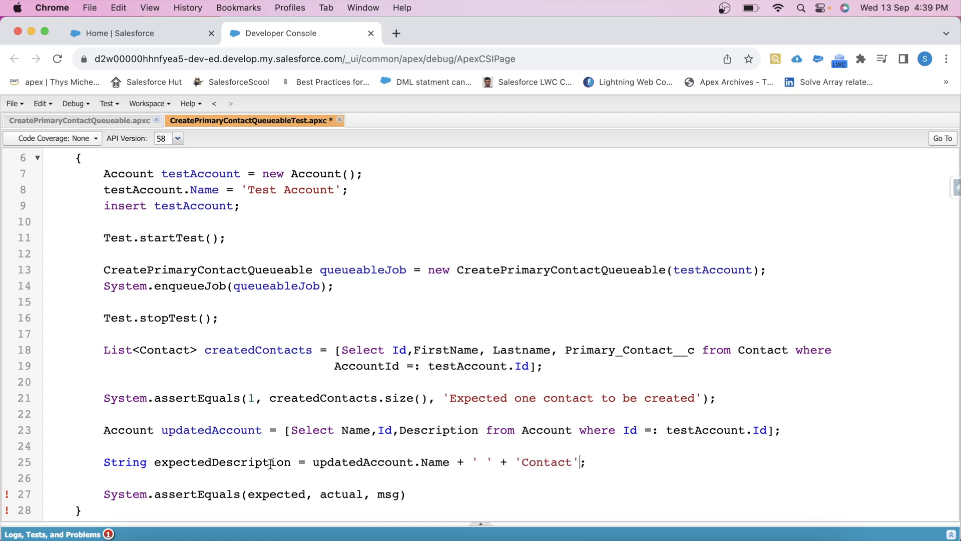
double_click(222, 462)
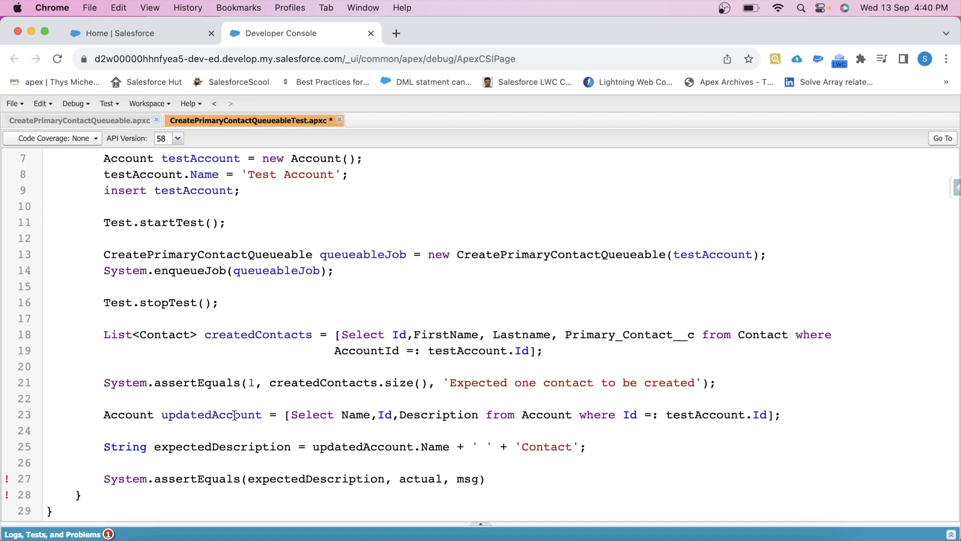
- Assert updatedAccount.Description with message 'Account description not updated as expected' and save the test class
double_click(212, 415)
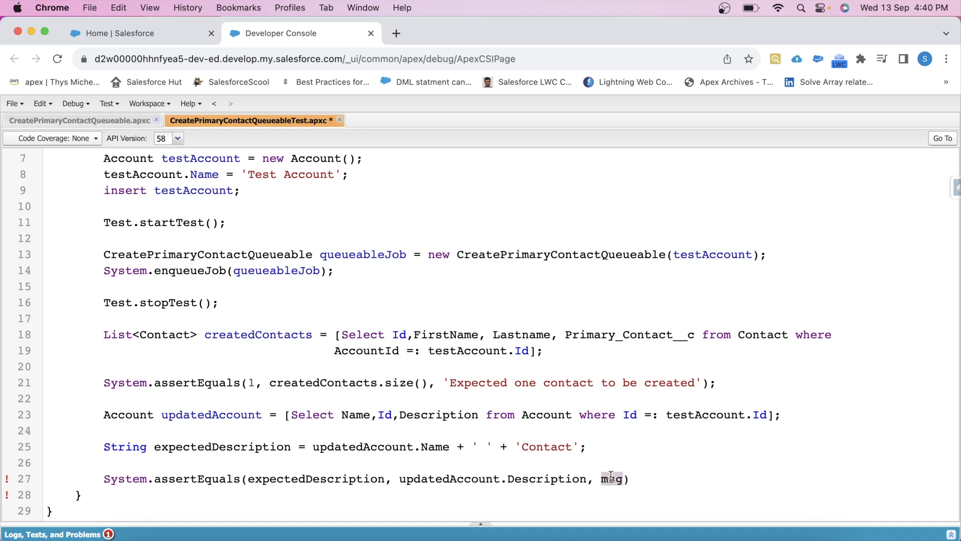
type("'Account '")
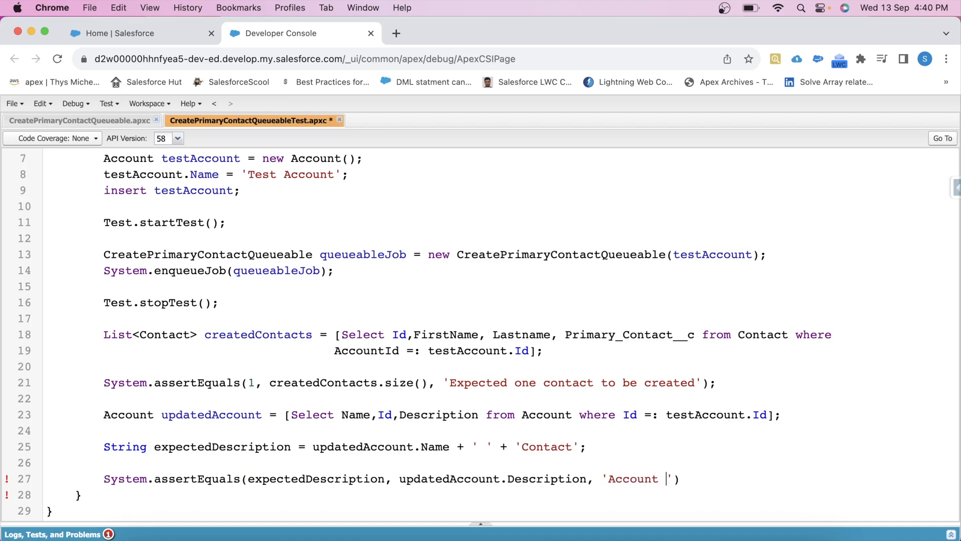
type("description not updated as expected")
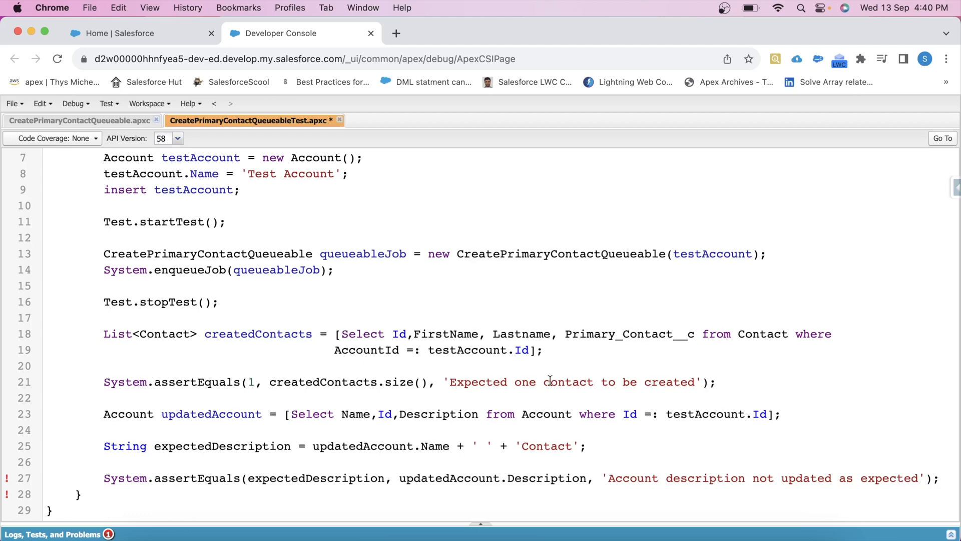
key("cmd+s")
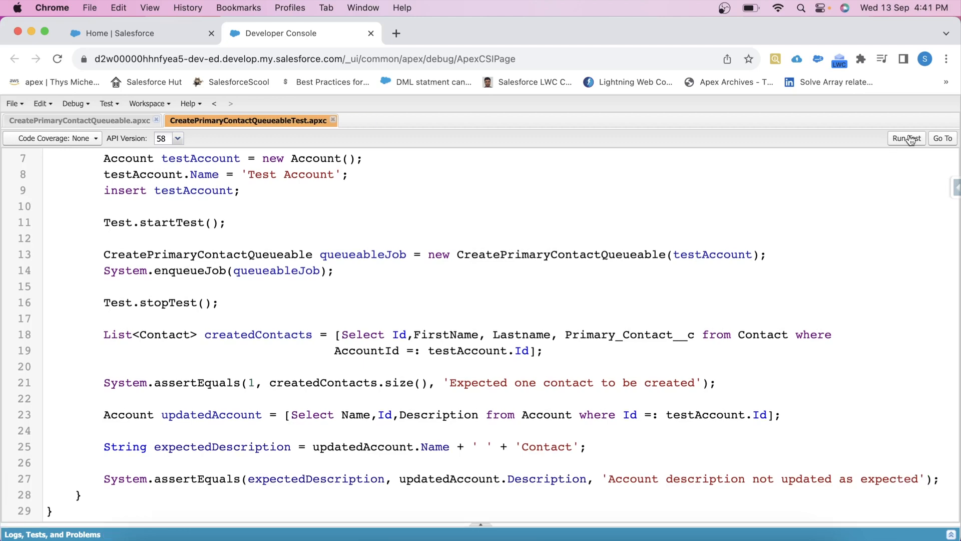
- Run the test, confirming 0 failures and 100% coverage (12/12 lines) of CreatePrimaryContactQueueable
left_click(906, 138)
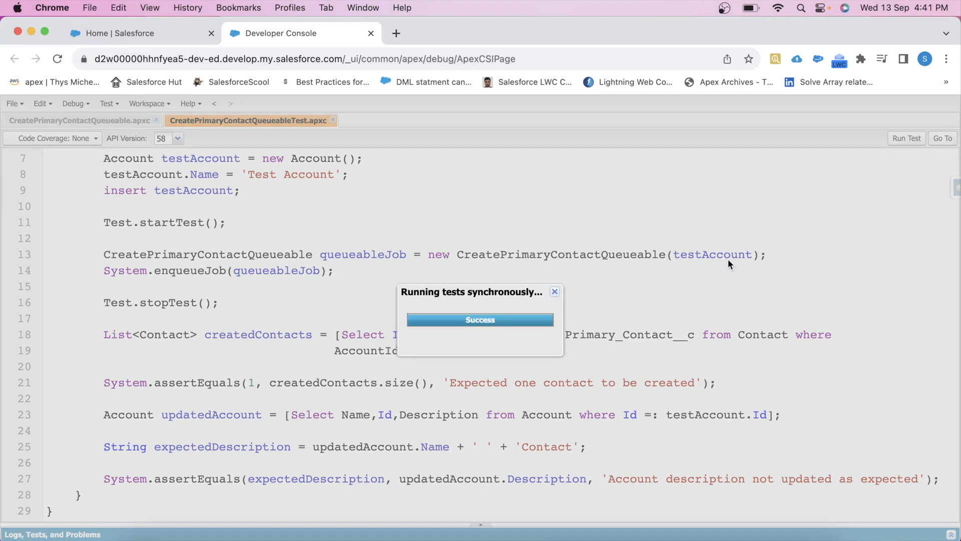
left_click(554, 292)
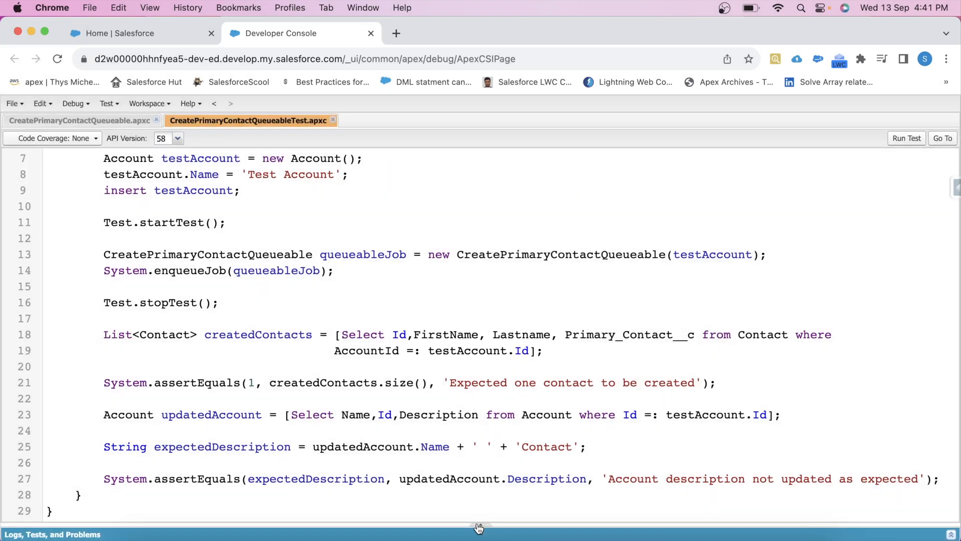
left_click(51, 533)
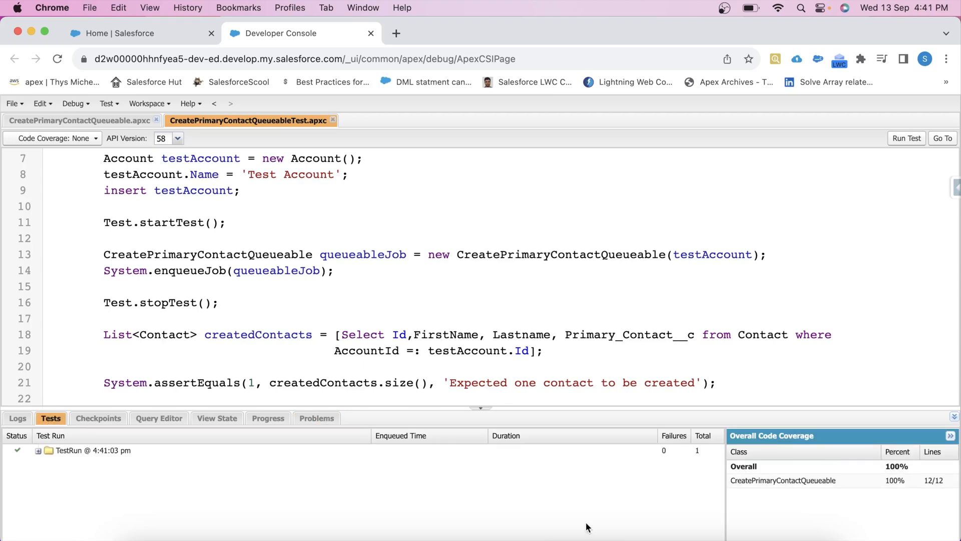
left_click(80, 121)
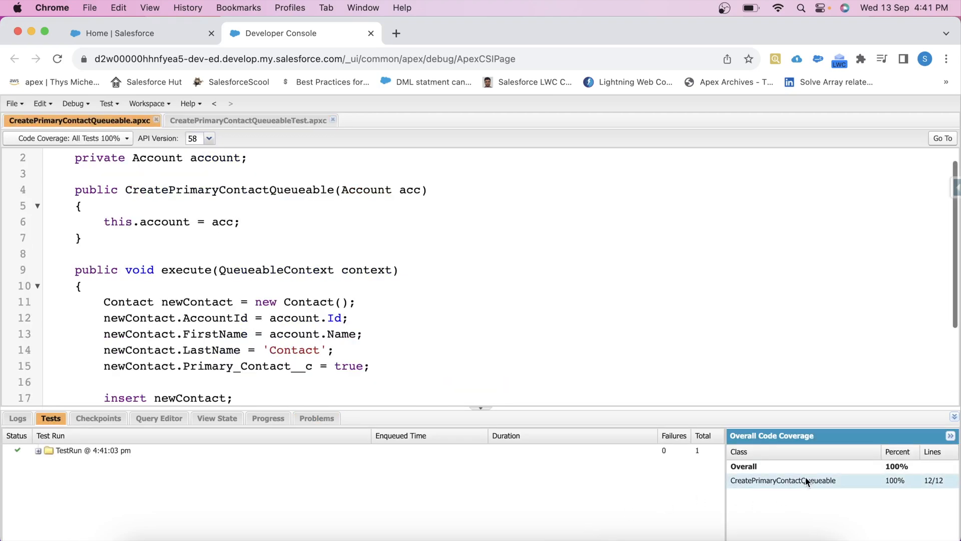